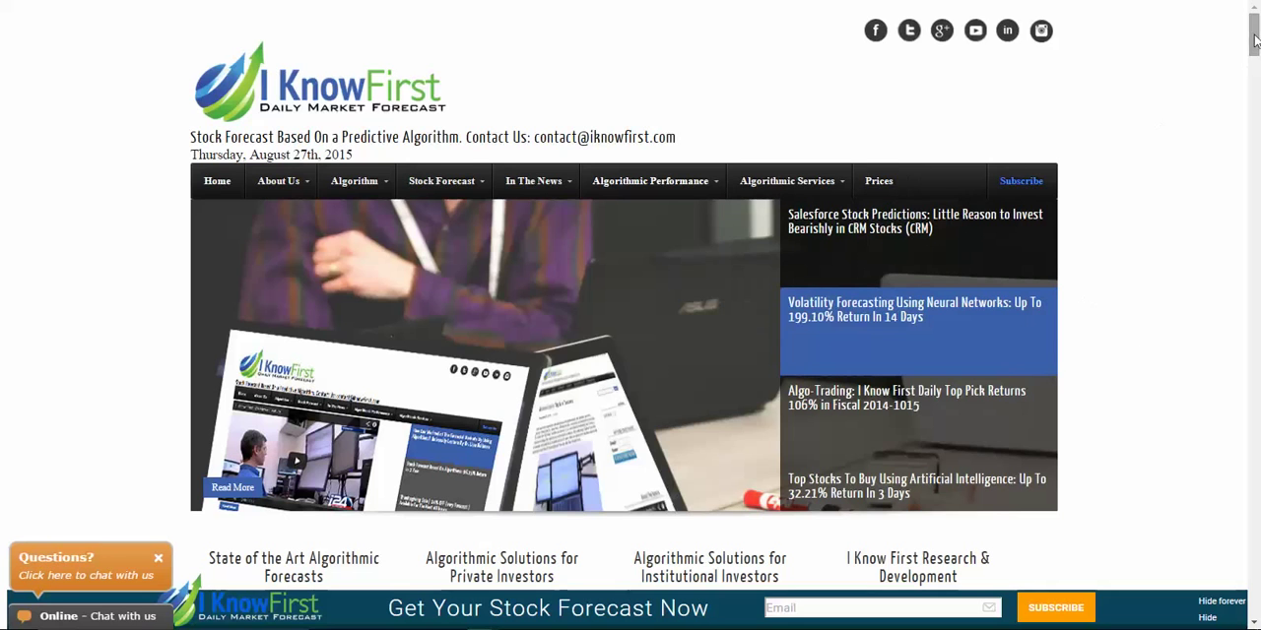
Bring up Main.cs and review the SwingTradingCurr timing, asset-count and equity-data declarations
scroll("down", 3)
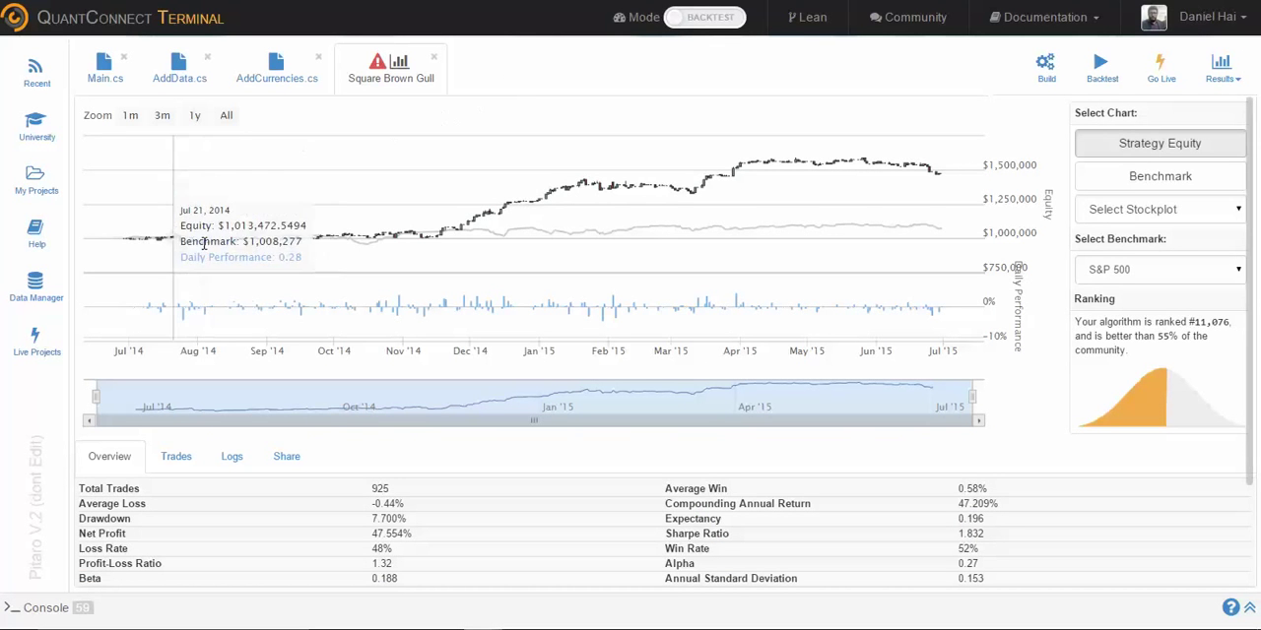
mouse_move(709, 193)
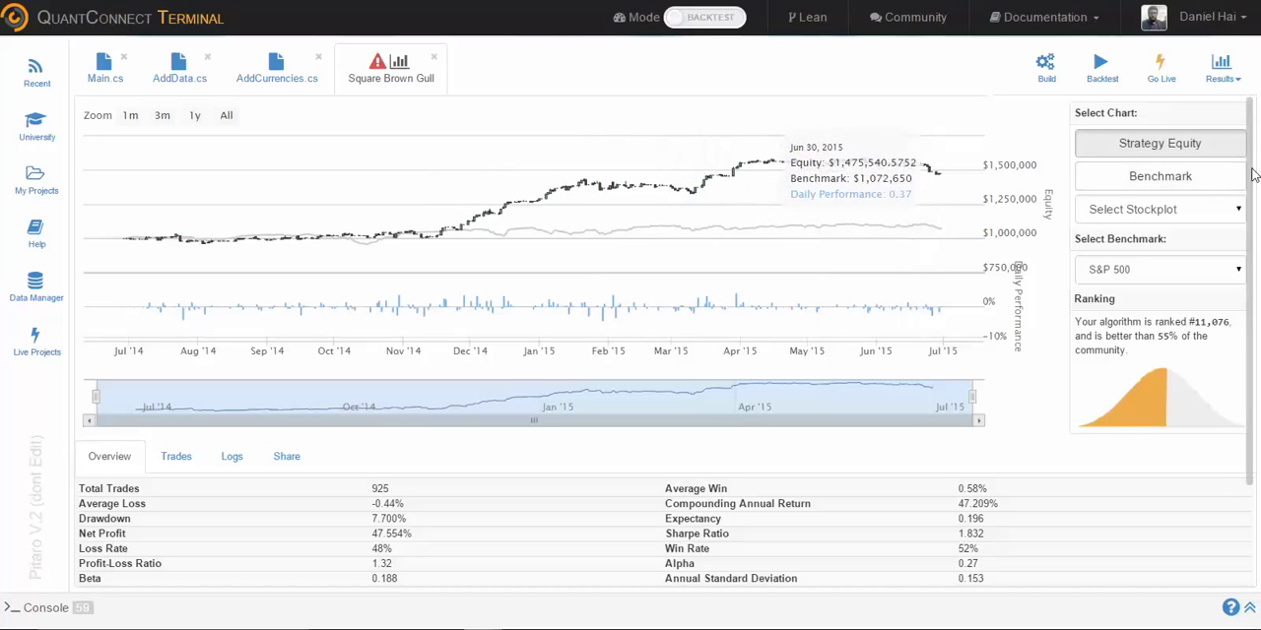
mouse_move(954, 187)
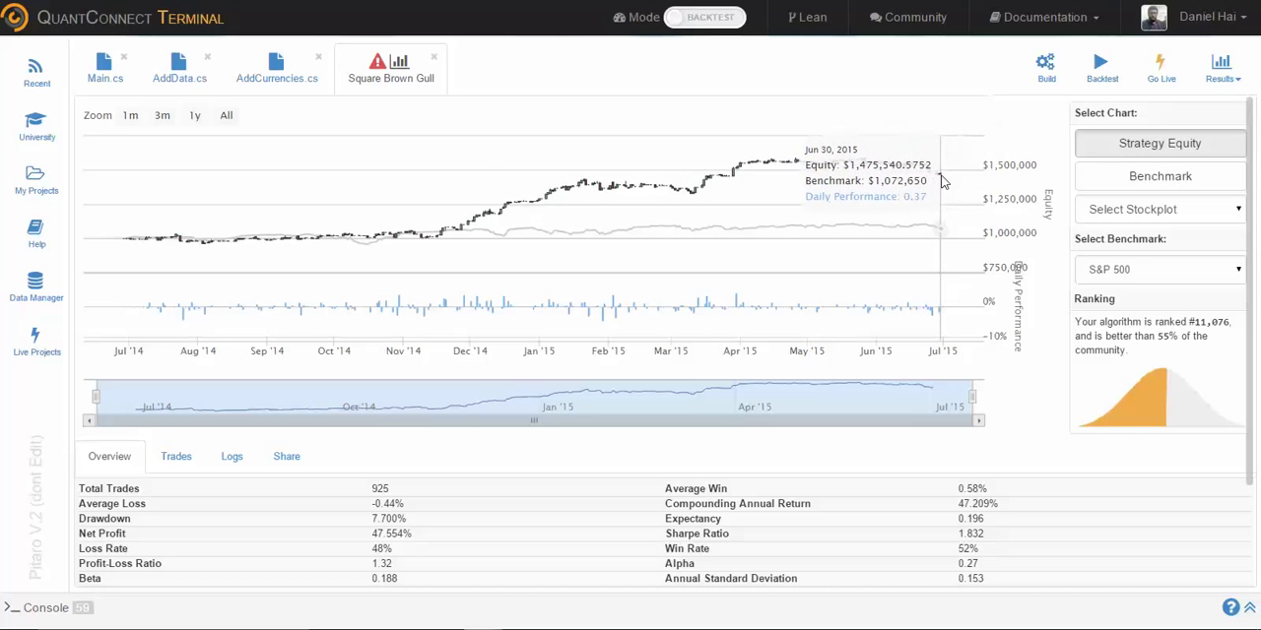
mouse_move(1135, 457)
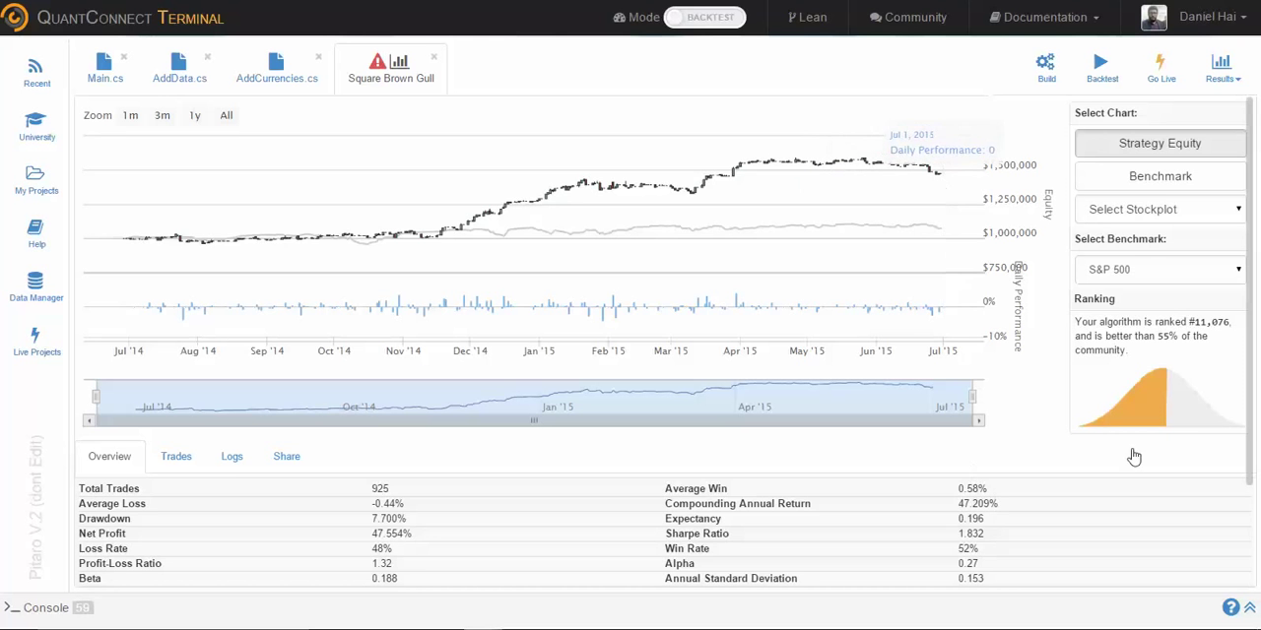
scroll("down", 3)
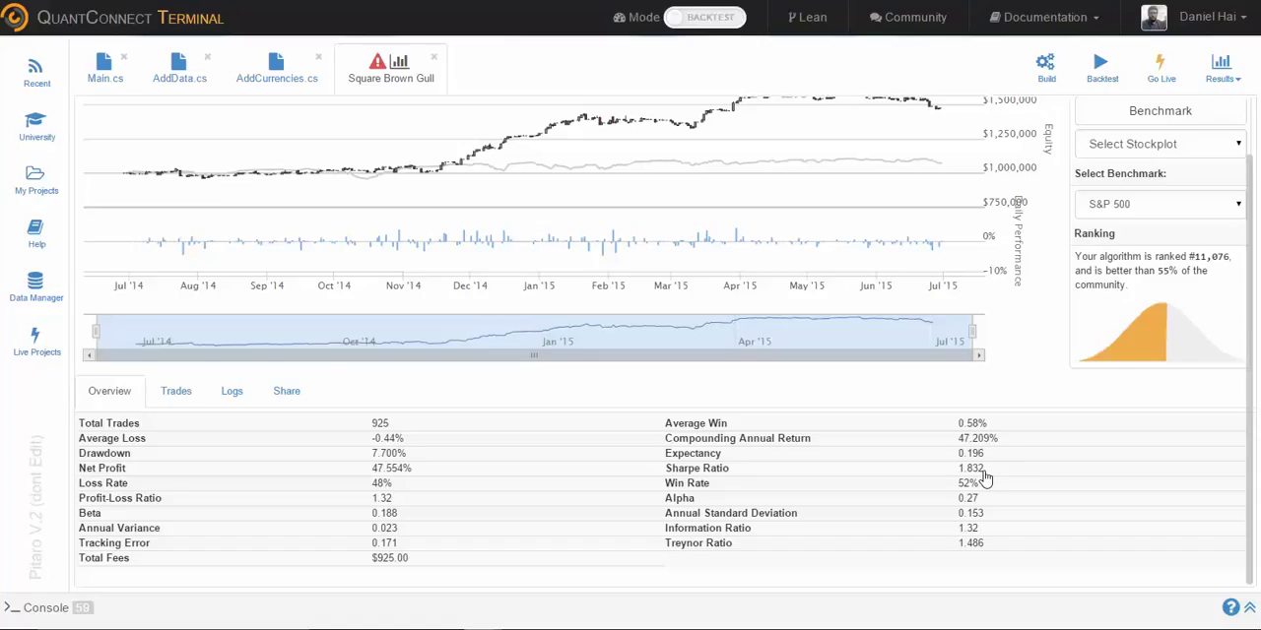
mouse_move(1009, 469)
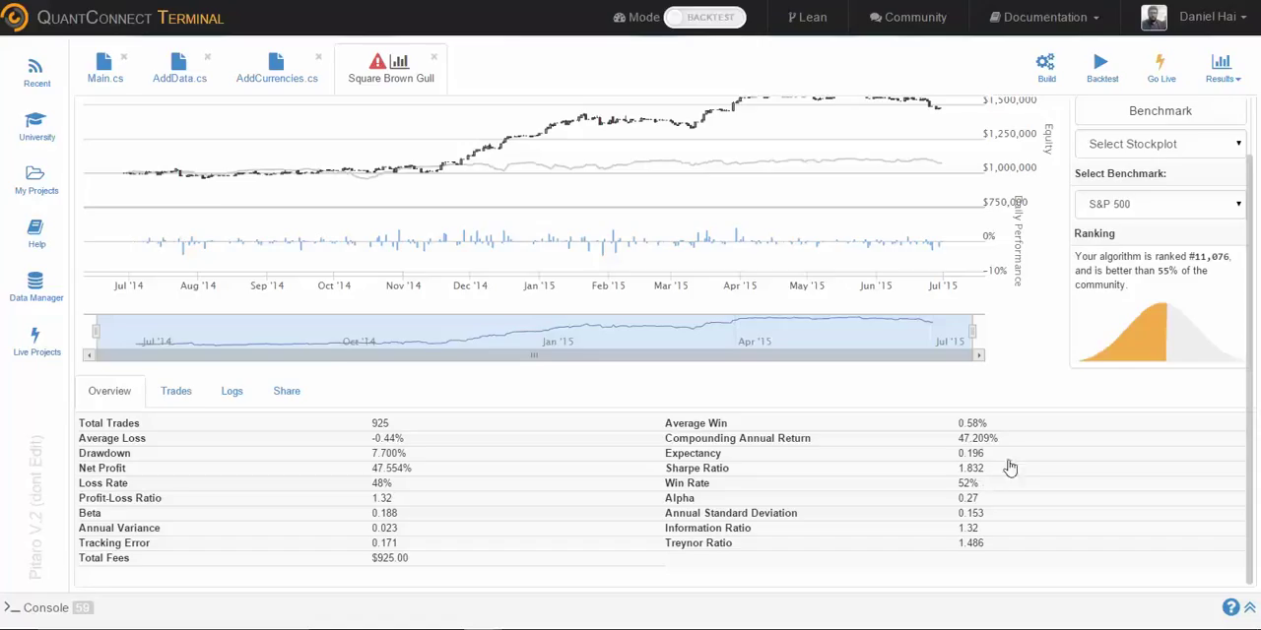
mouse_move(1020, 469)
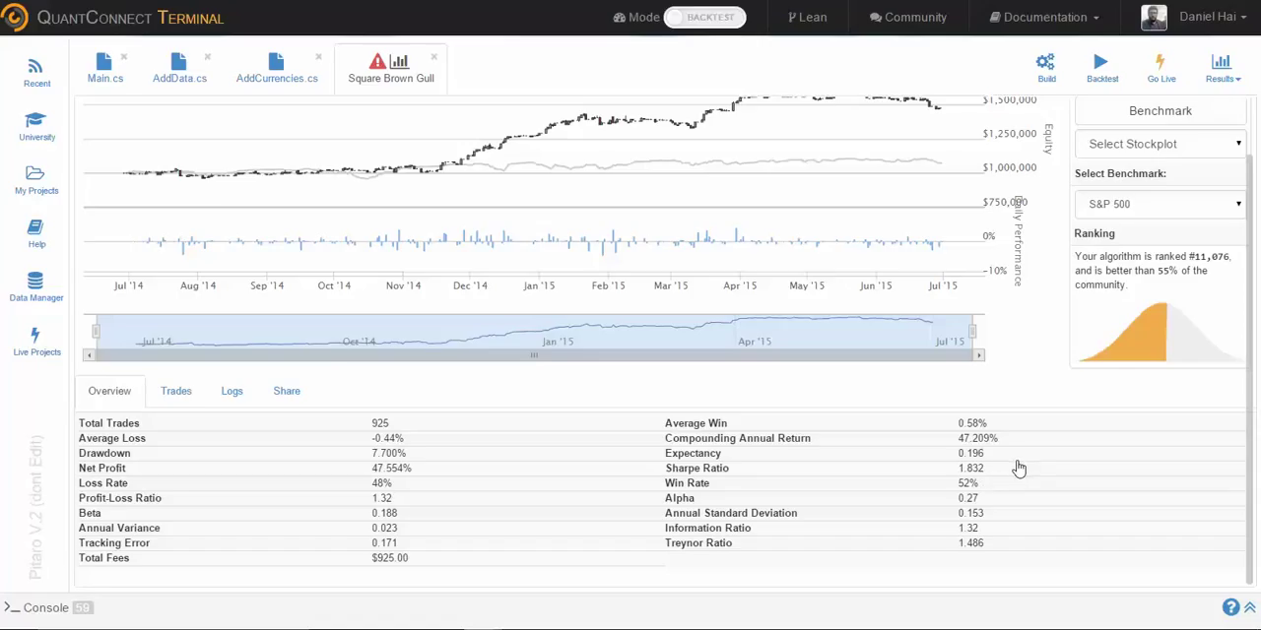
mouse_move(804, 480)
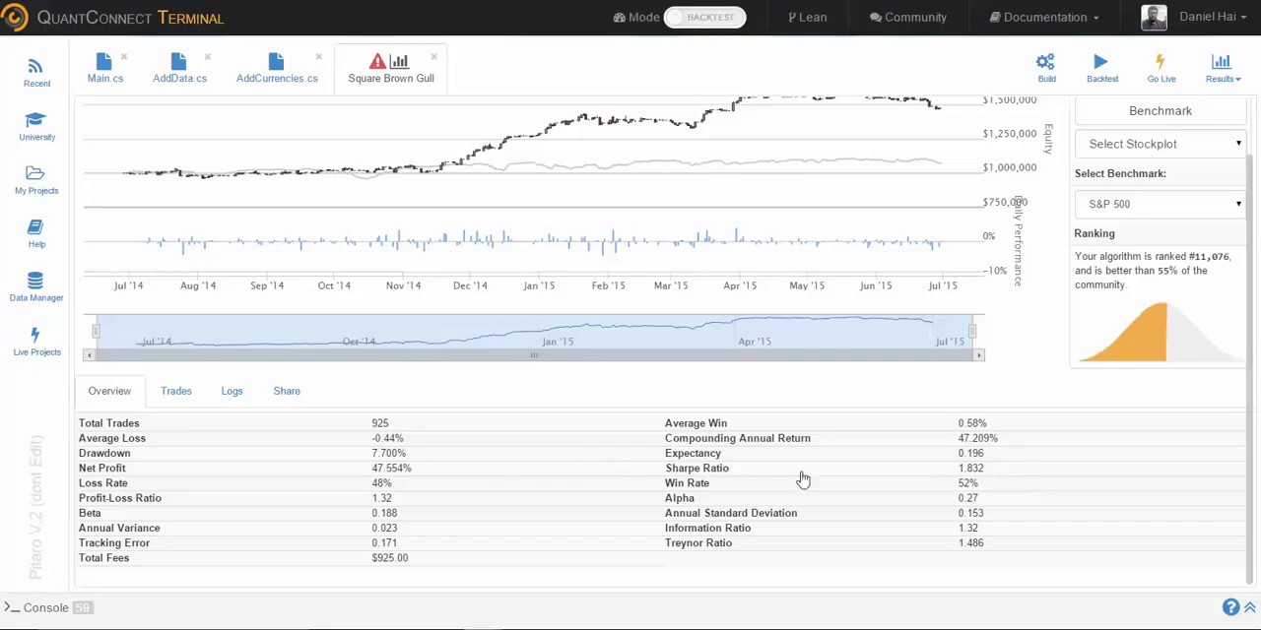
mouse_move(382, 469)
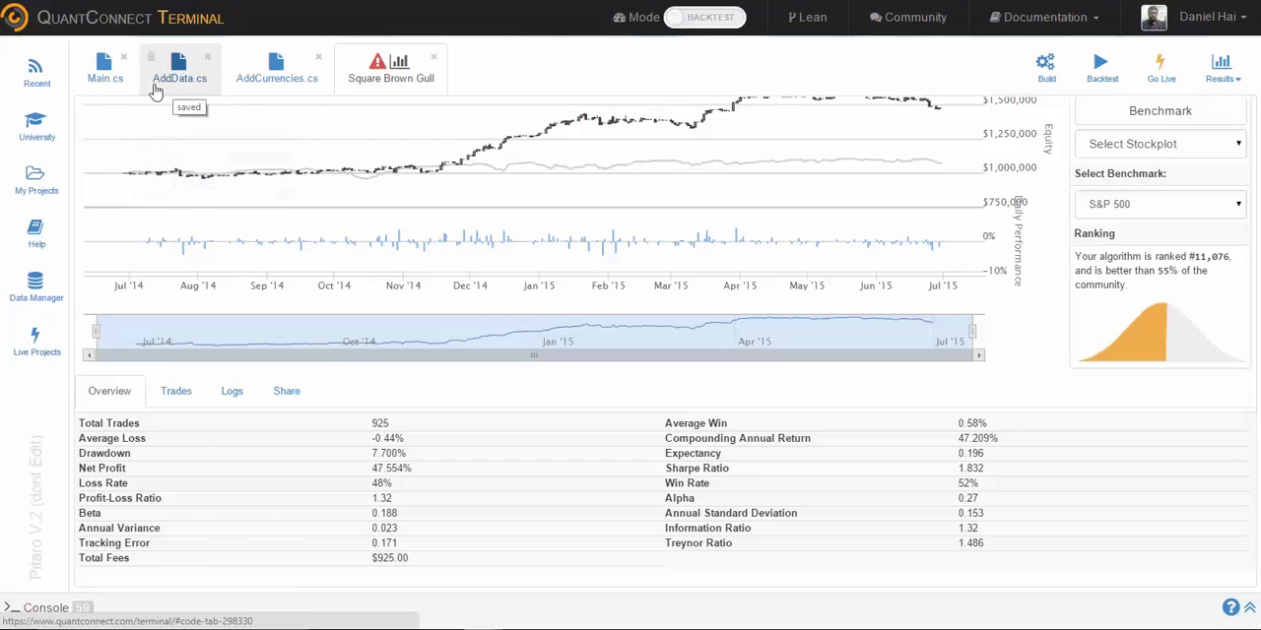
left_click(105, 67)
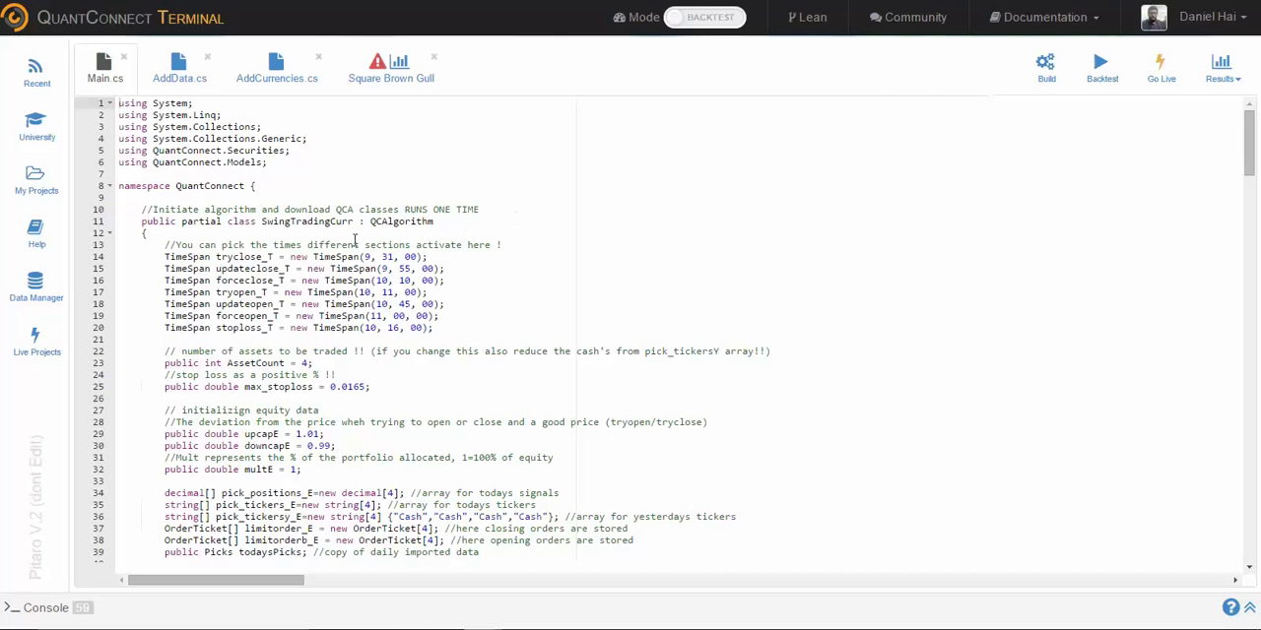
mouse_move(319, 300)
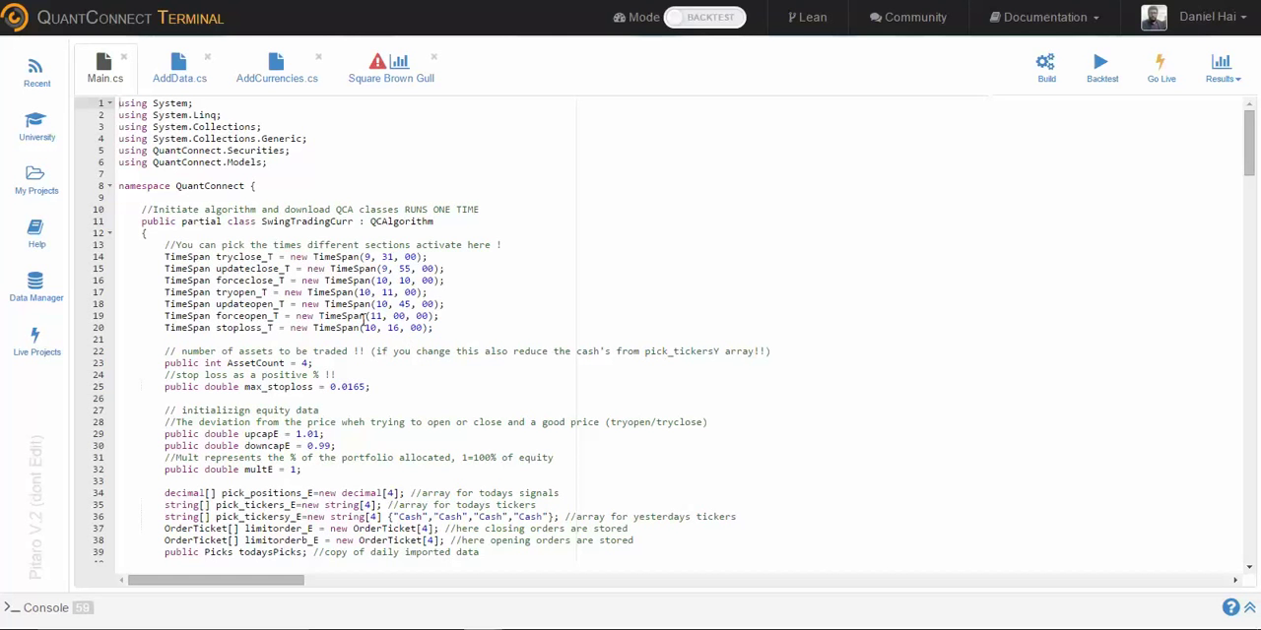
mouse_move(384, 331)
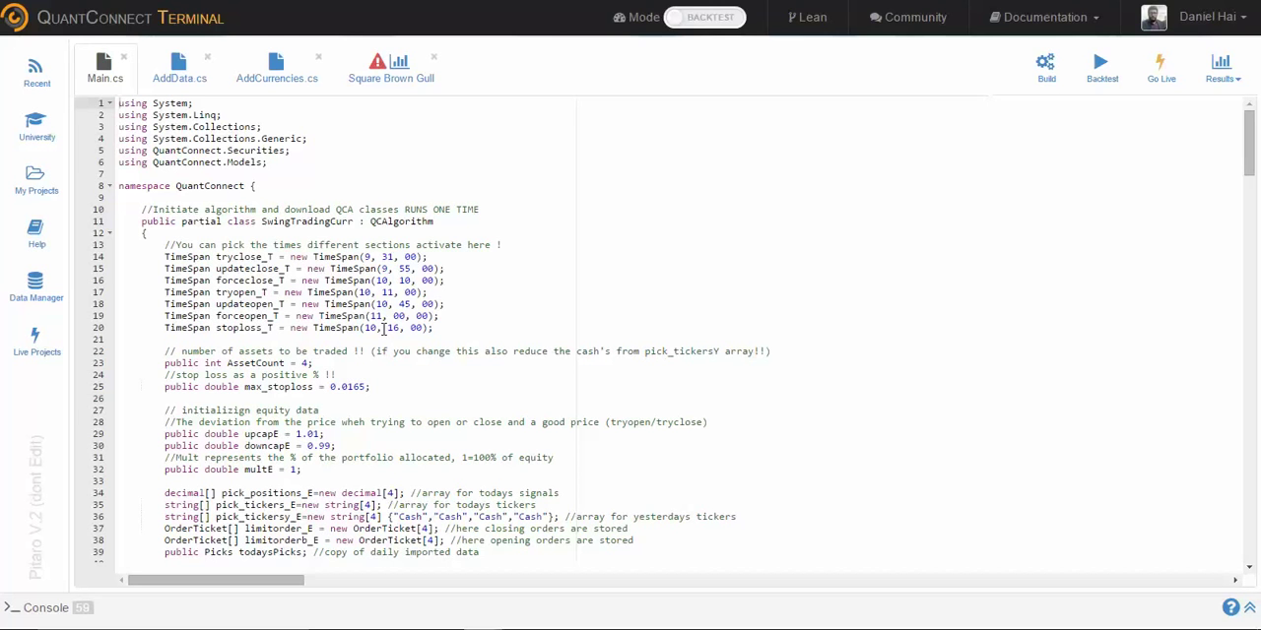
mouse_move(382, 327)
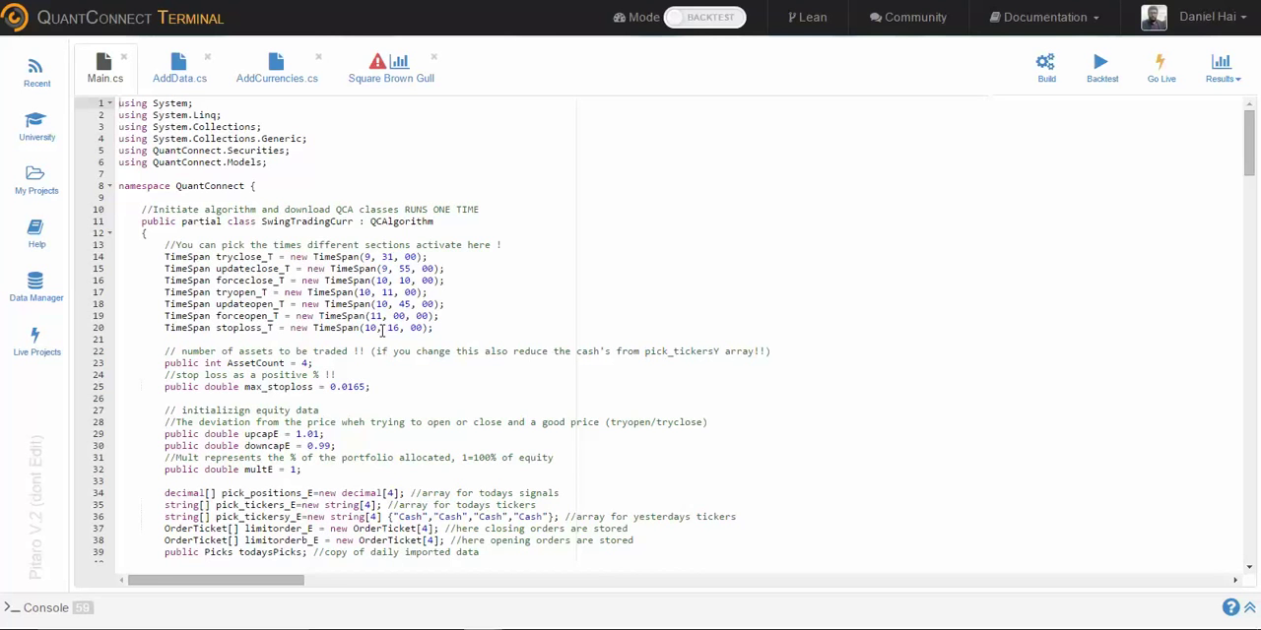
scroll("down", 3)
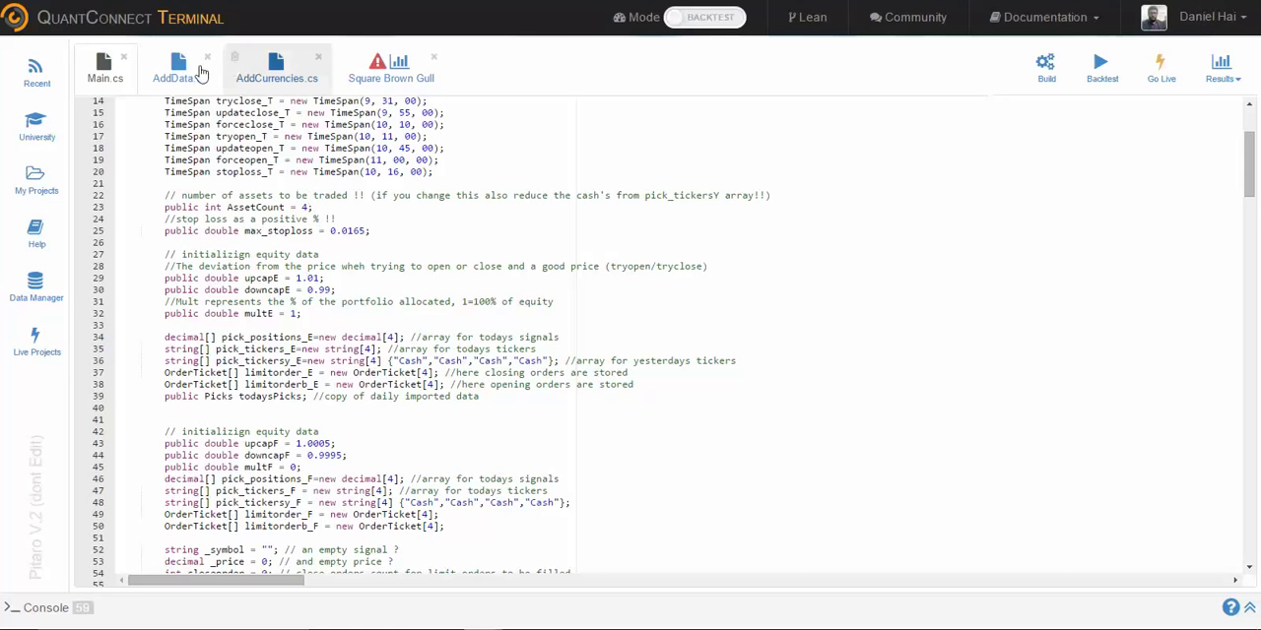
Switch to AddData.cs to view the Picks BaseData class with its source URL and reader
left_click(179, 67)
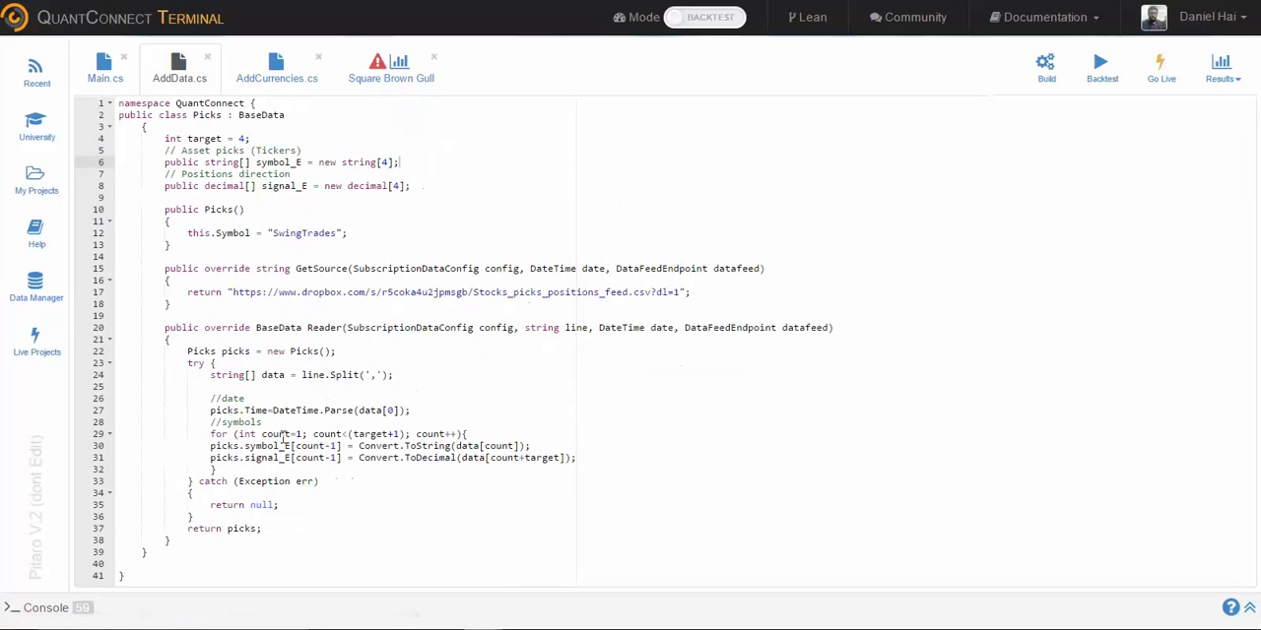
mouse_move(276, 283)
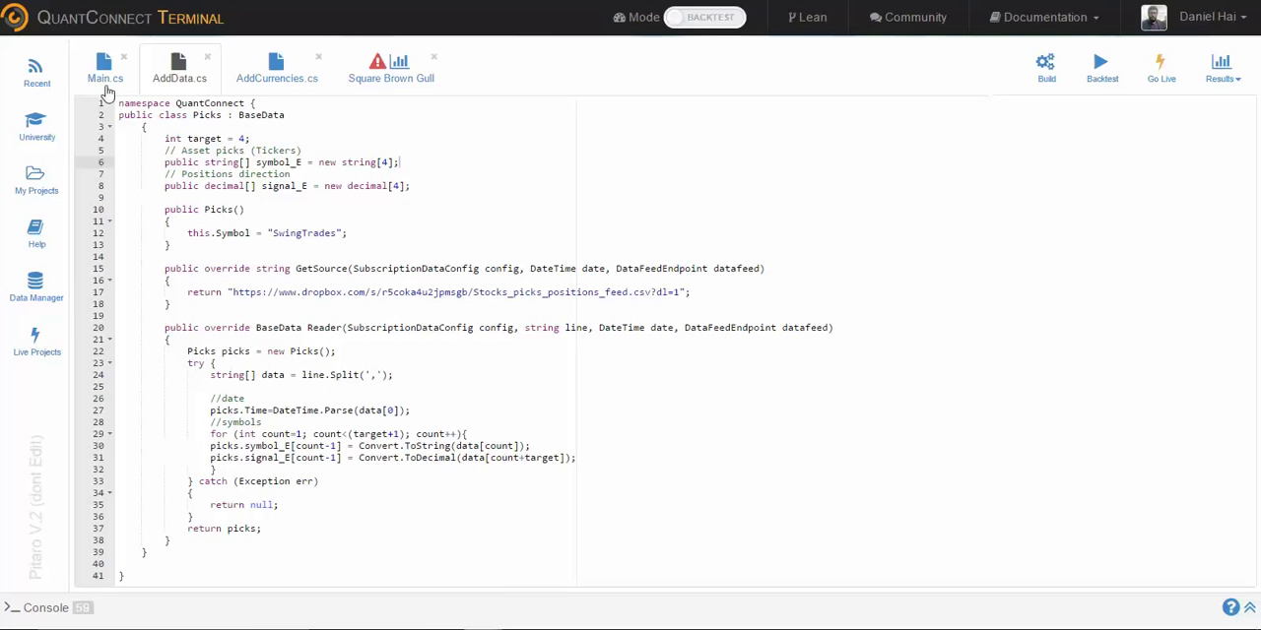
Scroll Main.cs to Initialize() showing SetStartDate, SetCash, e_symbols, forex_symbols and AddData calls
scroll("down", 3)
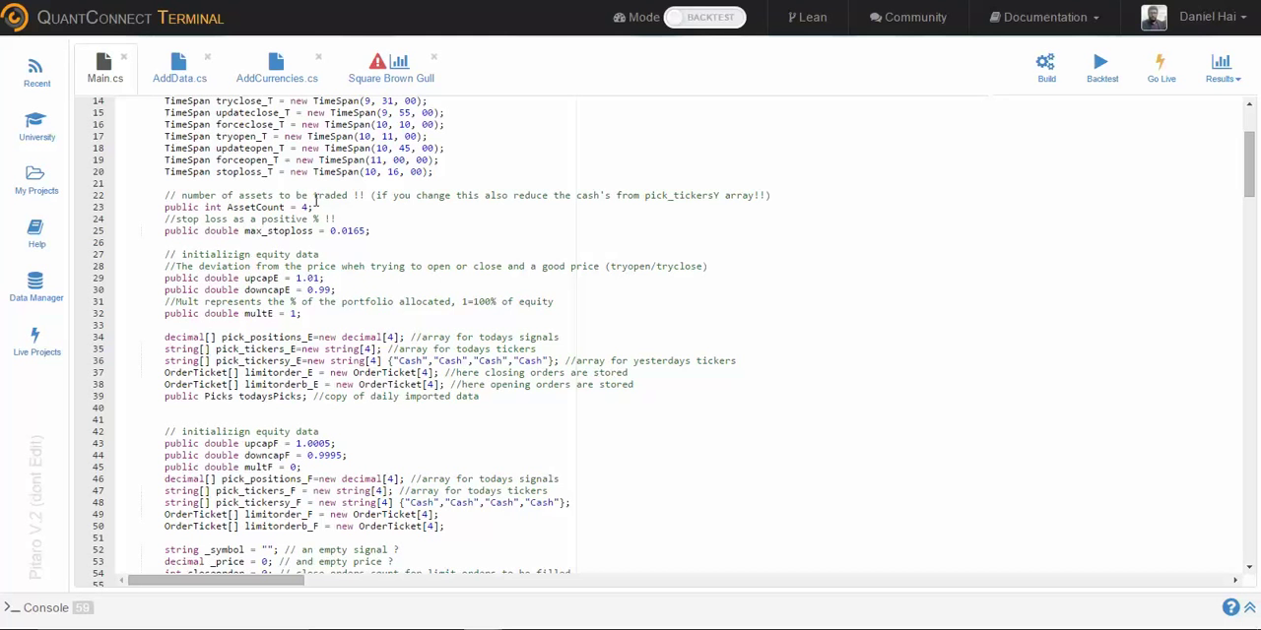
scroll("down", 3)
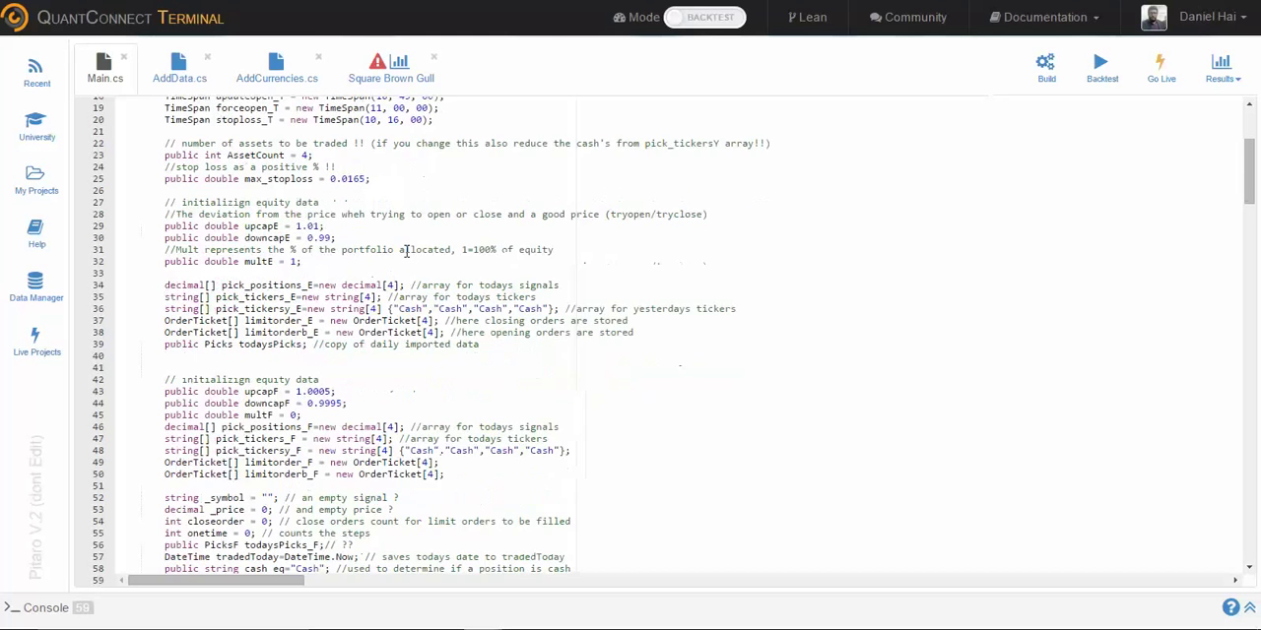
scroll("down", 3)
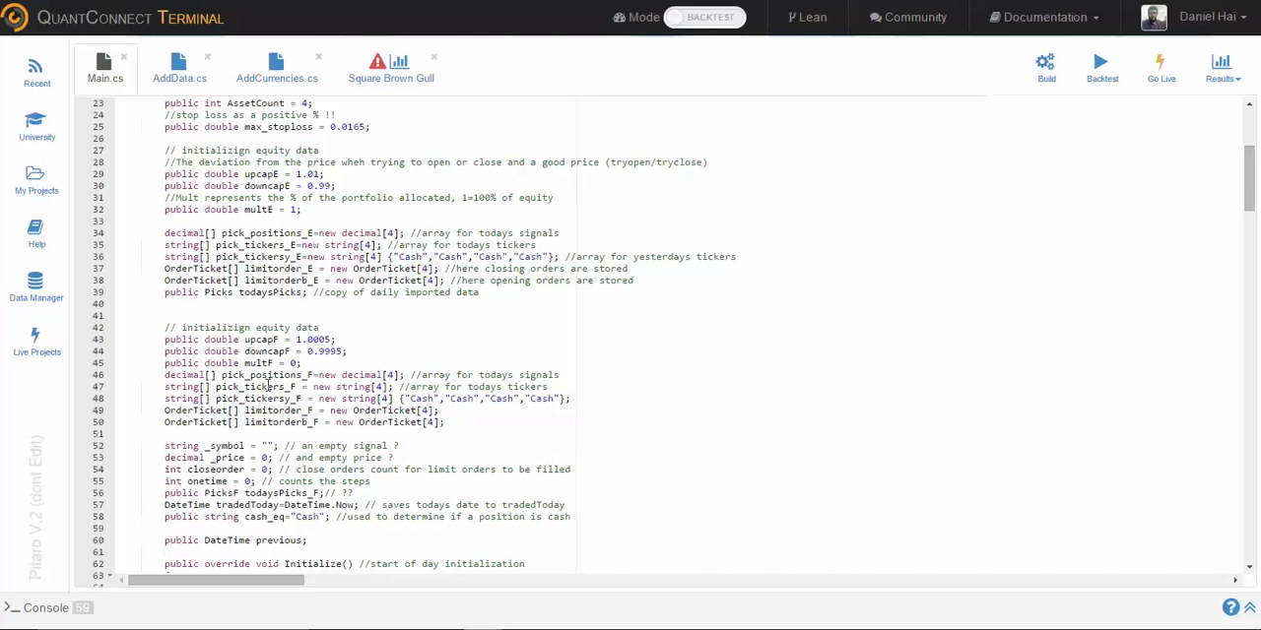
double_click(258, 363)
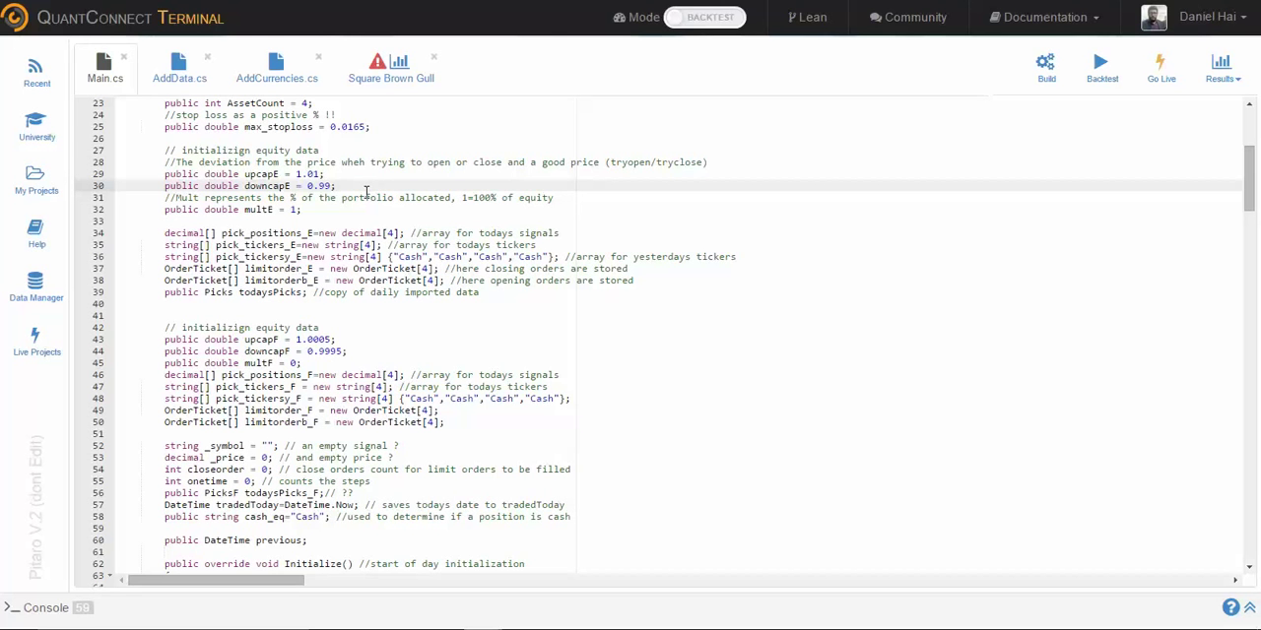
mouse_move(405, 212)
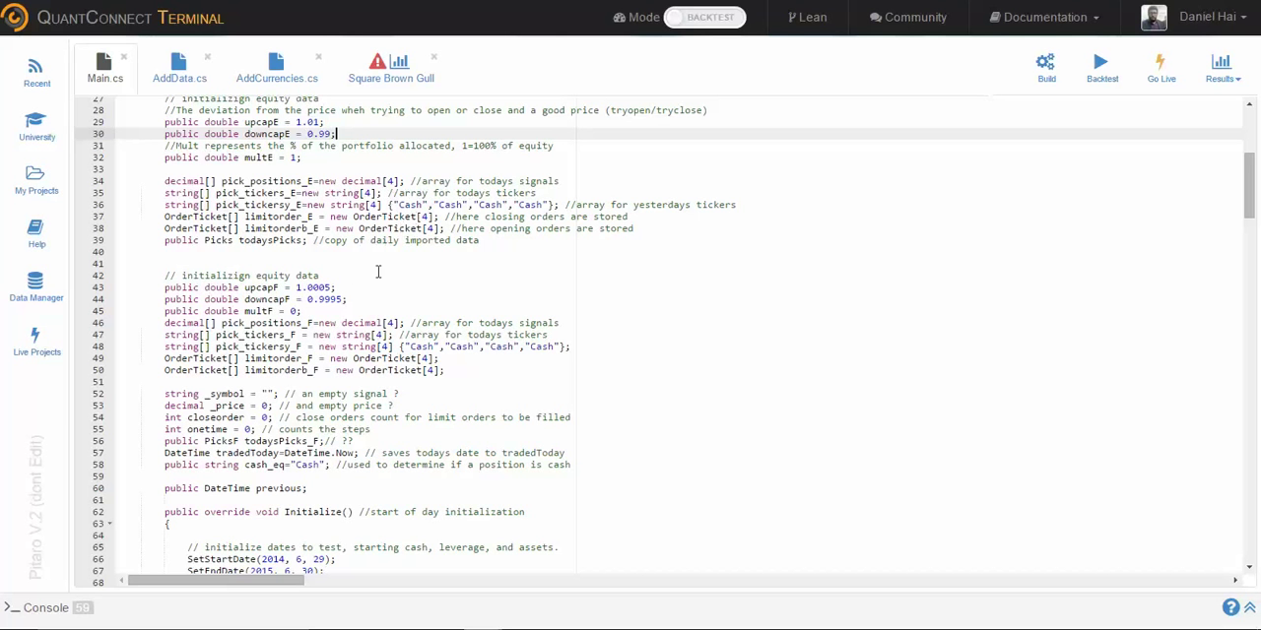
mouse_move(410, 228)
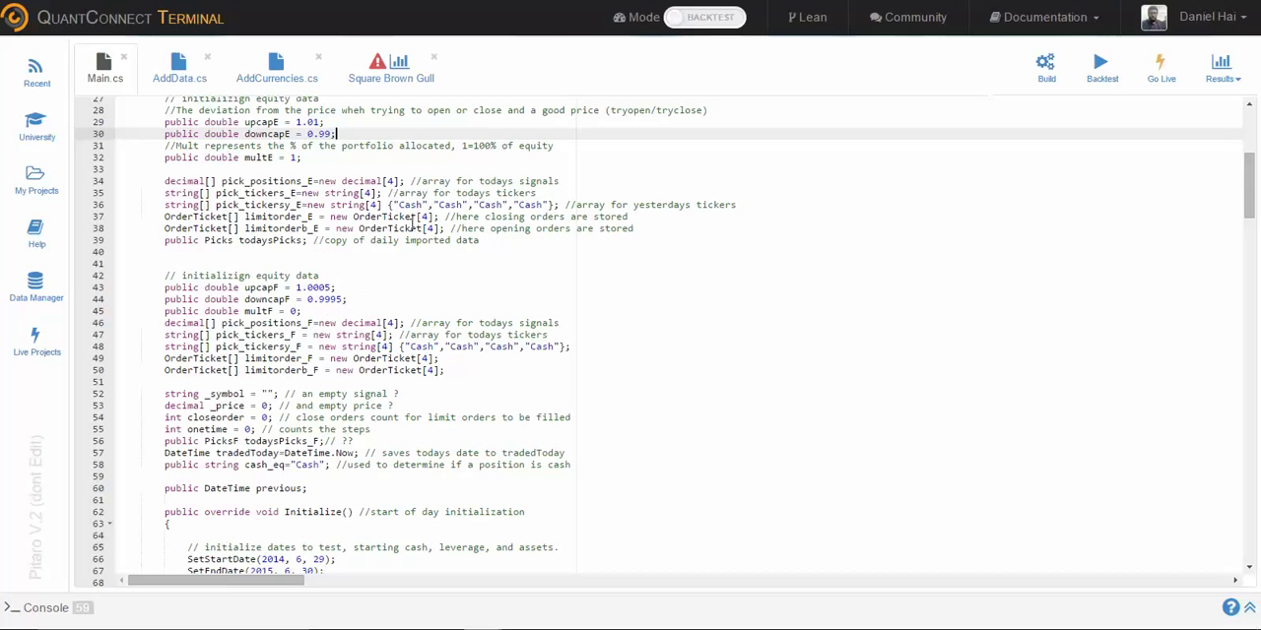
scroll("down", 3)
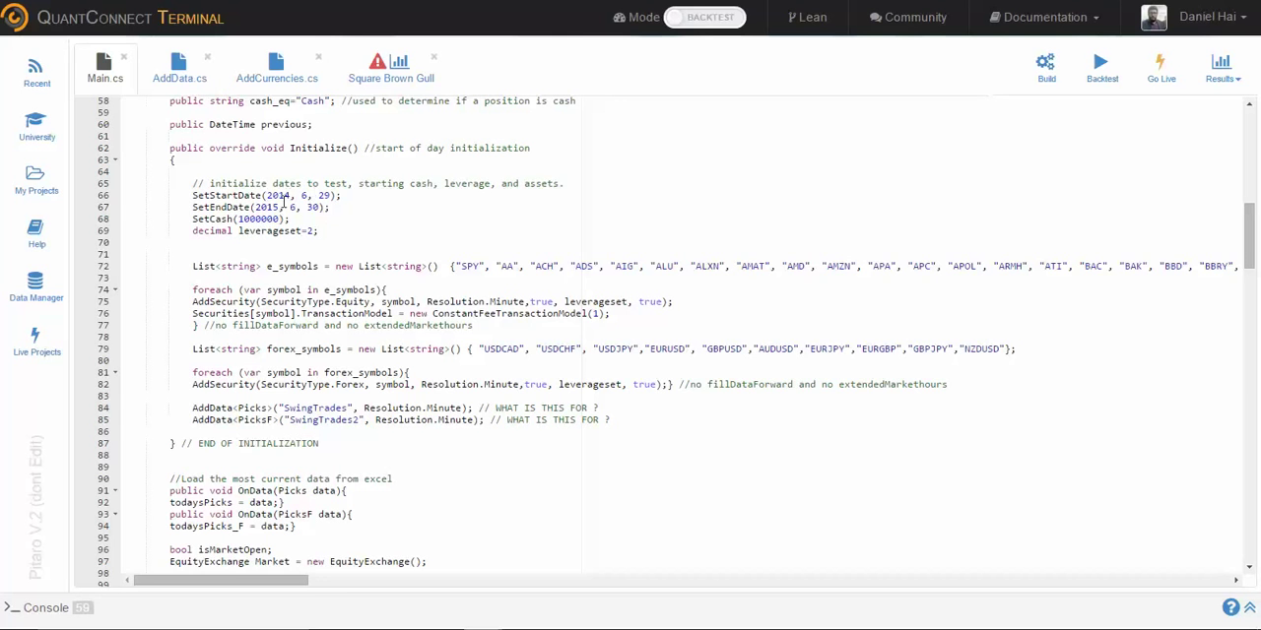
Scroll past END OF INITIALIZATION to the OnData(Picks) and OnData(TradeBars) stop-loss logic
scroll("down", 3)
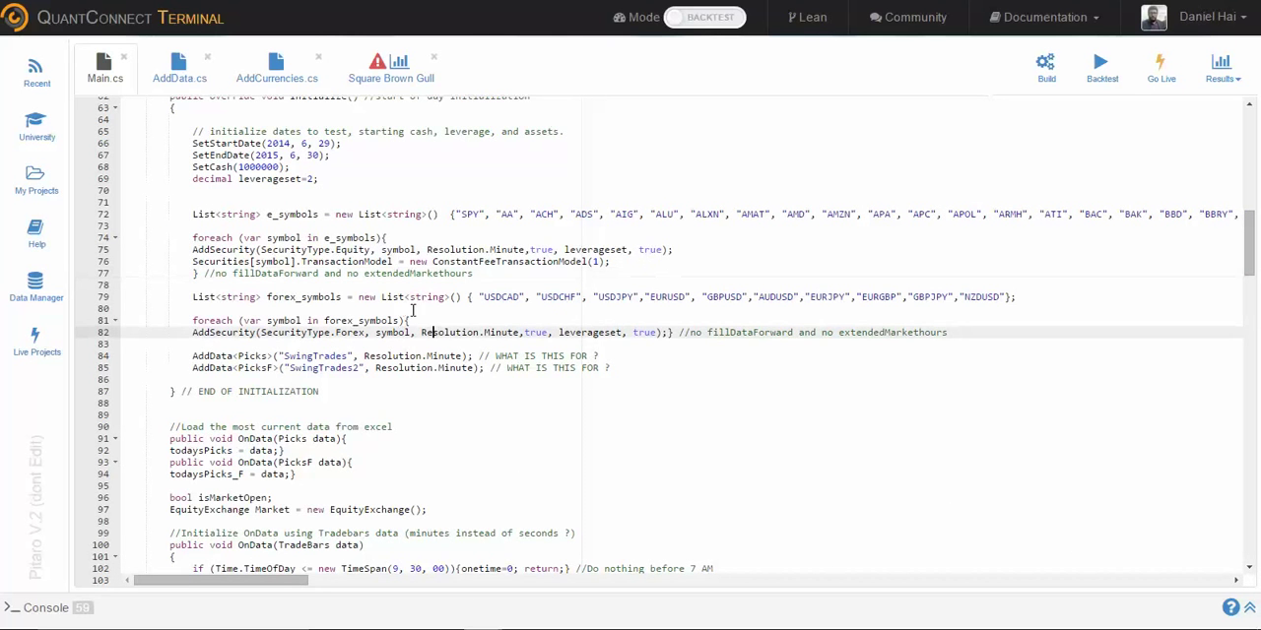
scroll("down", 3)
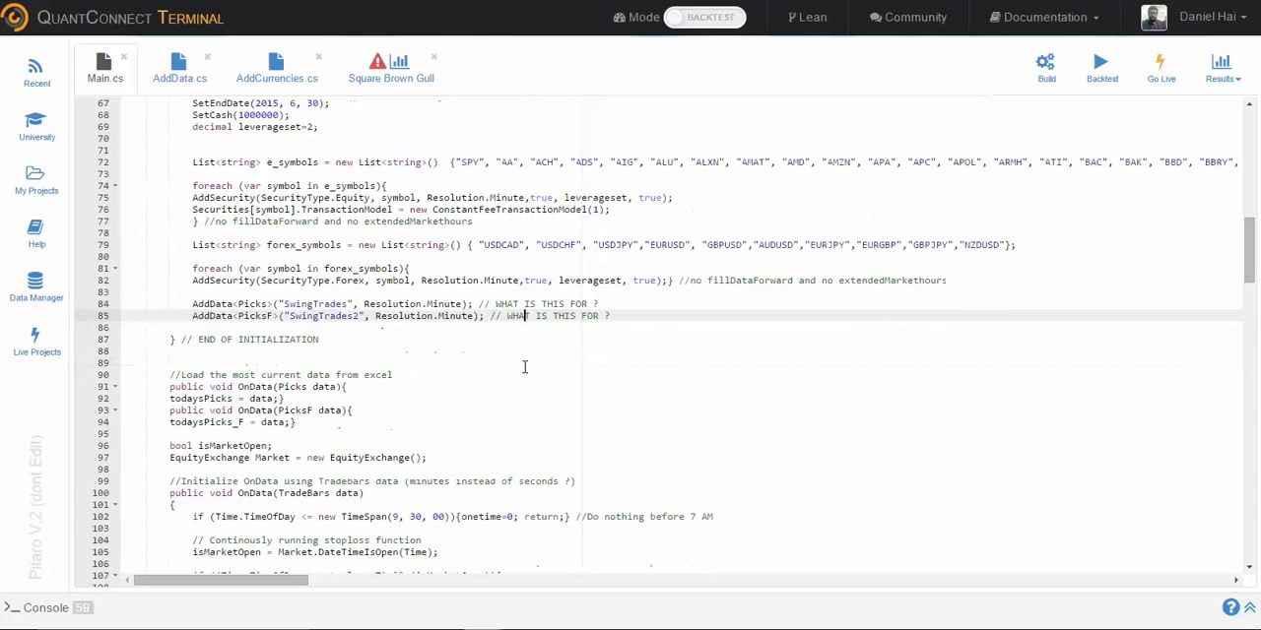
scroll("down", 3)
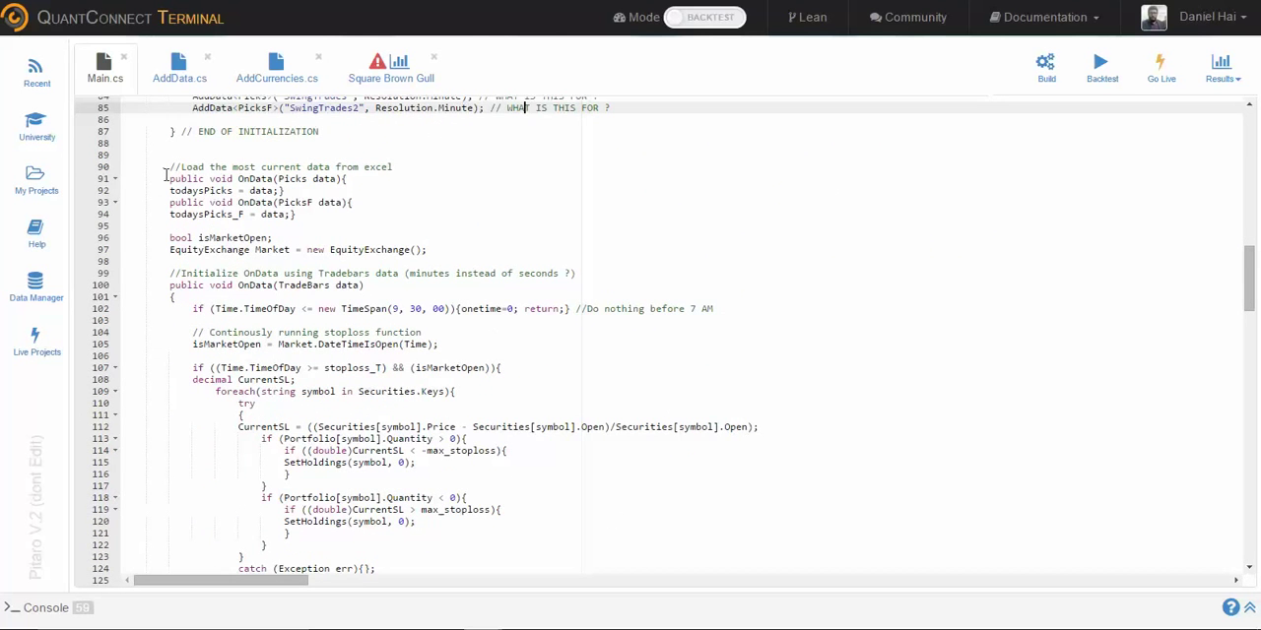
Select the OnData(Picks) lines and scroll through the STEP 1–5 daily trading blocks
left_click_drag(169, 178, 286, 189)
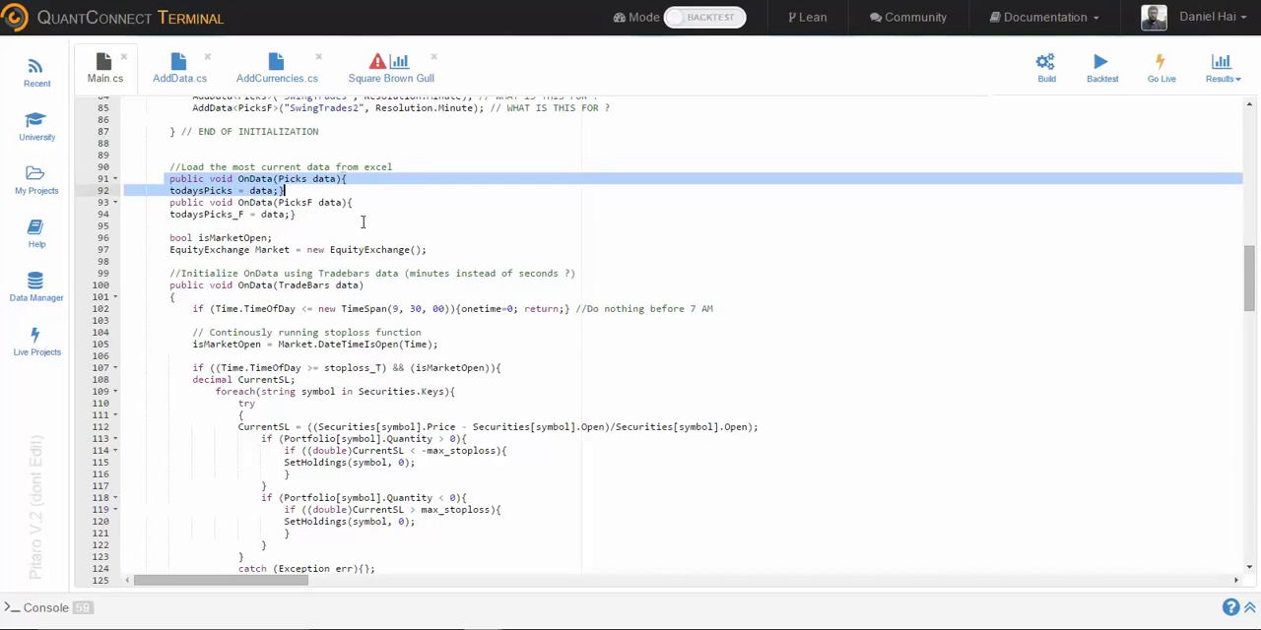
scroll("down", 3)
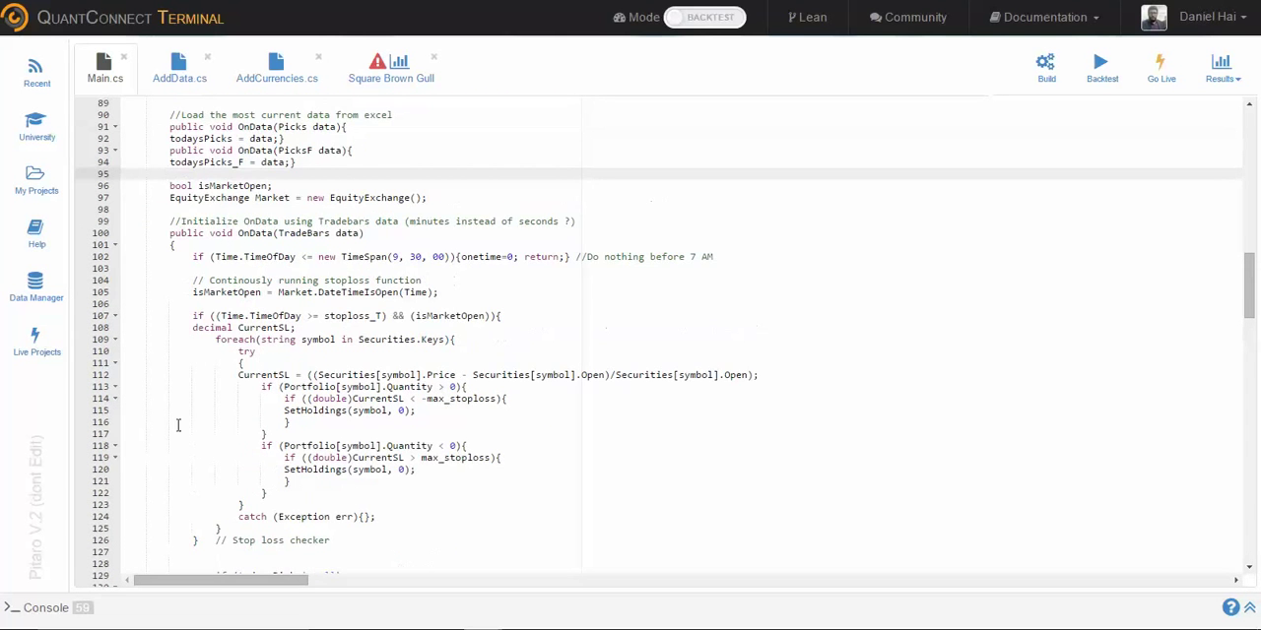
scroll("down", 3)
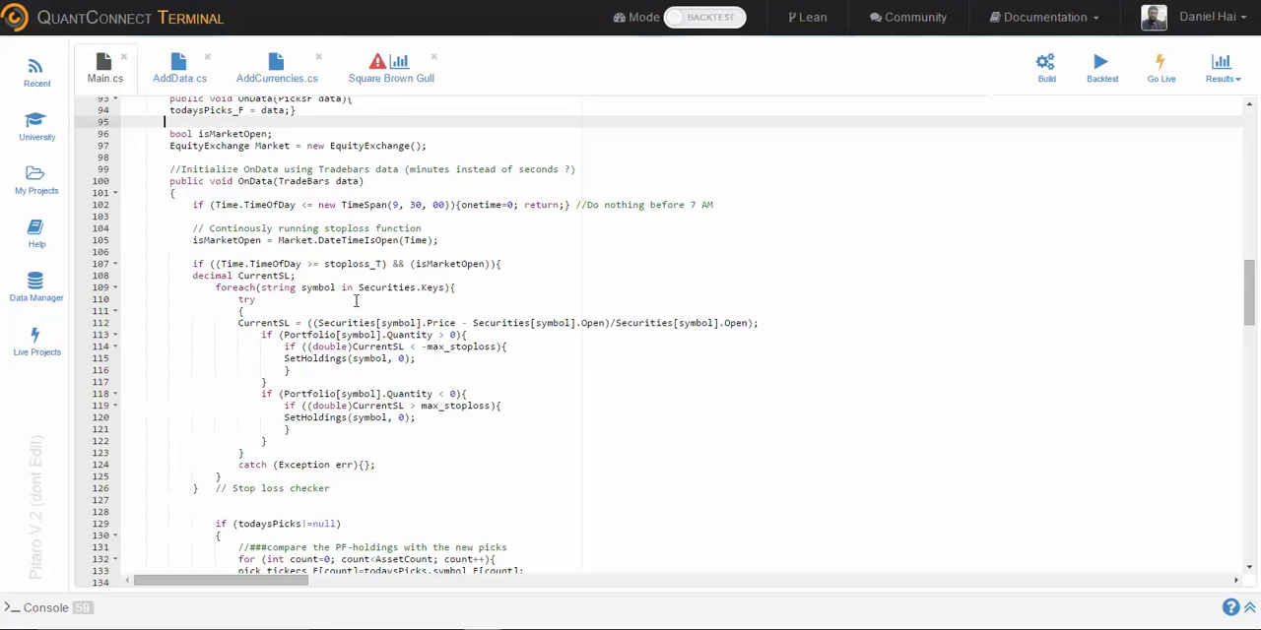
scroll("down", 3)
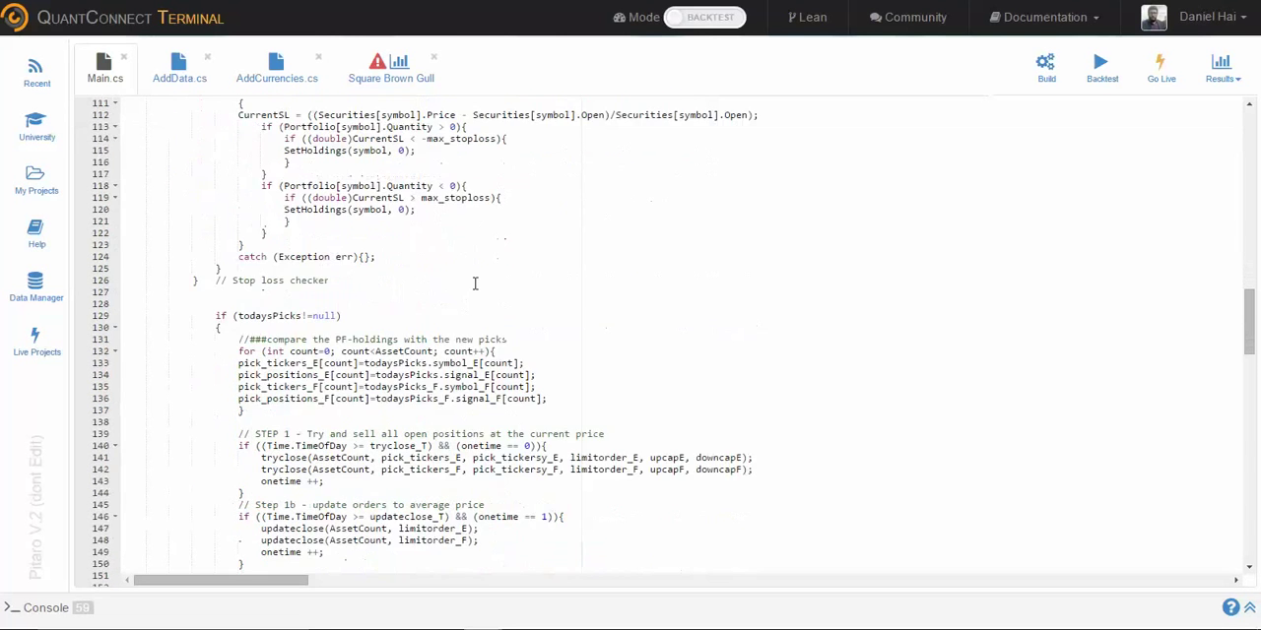
scroll("down", 3)
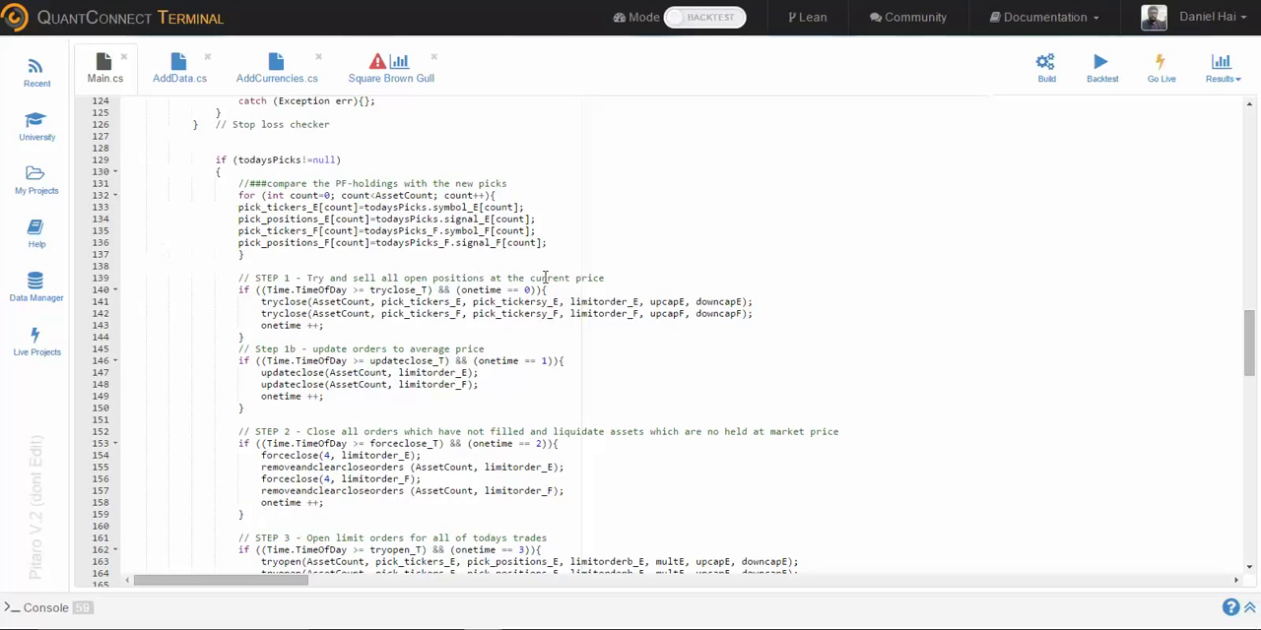
scroll("down", 3)
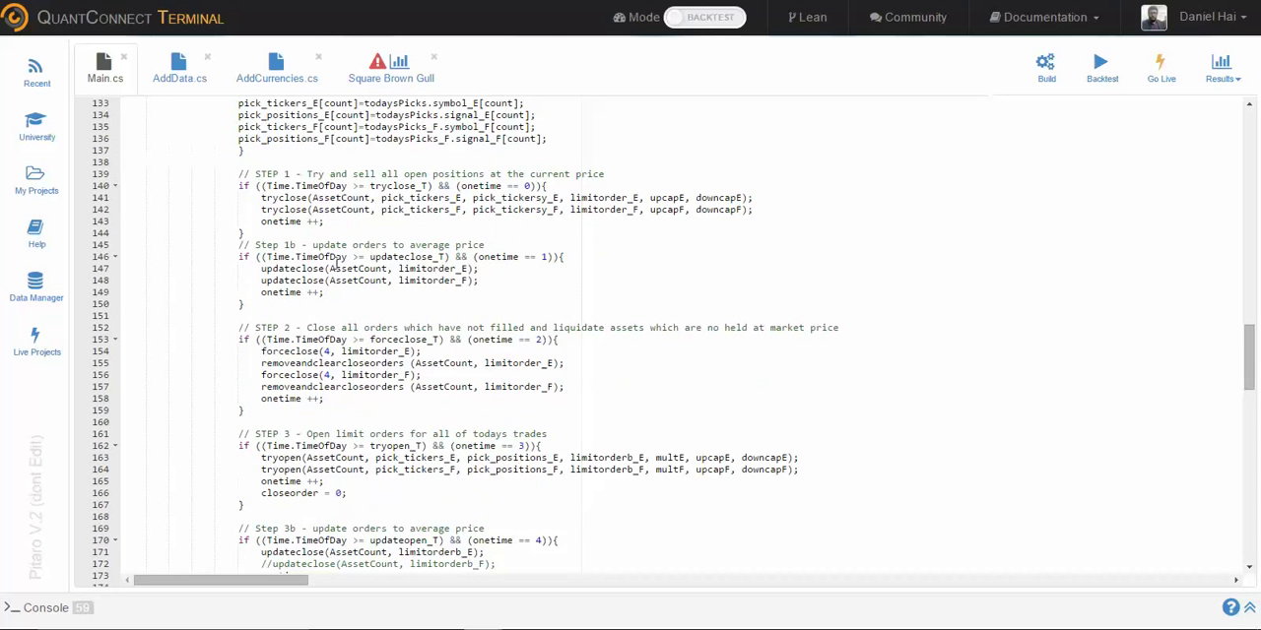
Scroll to the trycolose and updateclose helper methods below the OnData logic
double_click(286, 197)
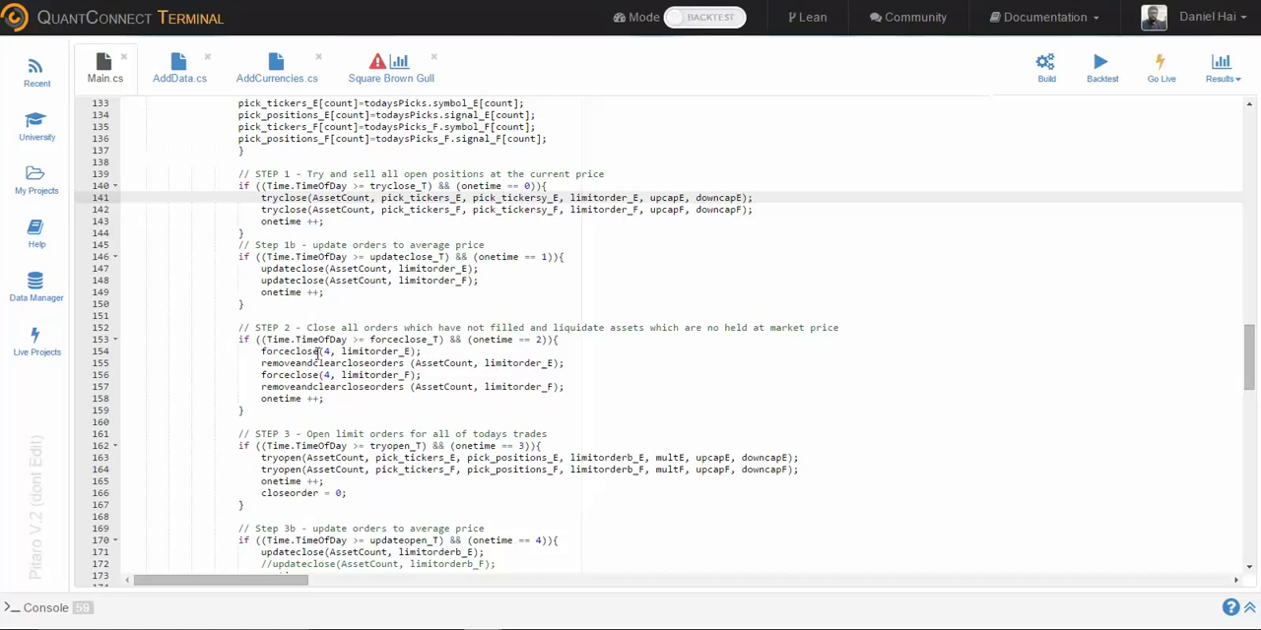
scroll("down", 3)
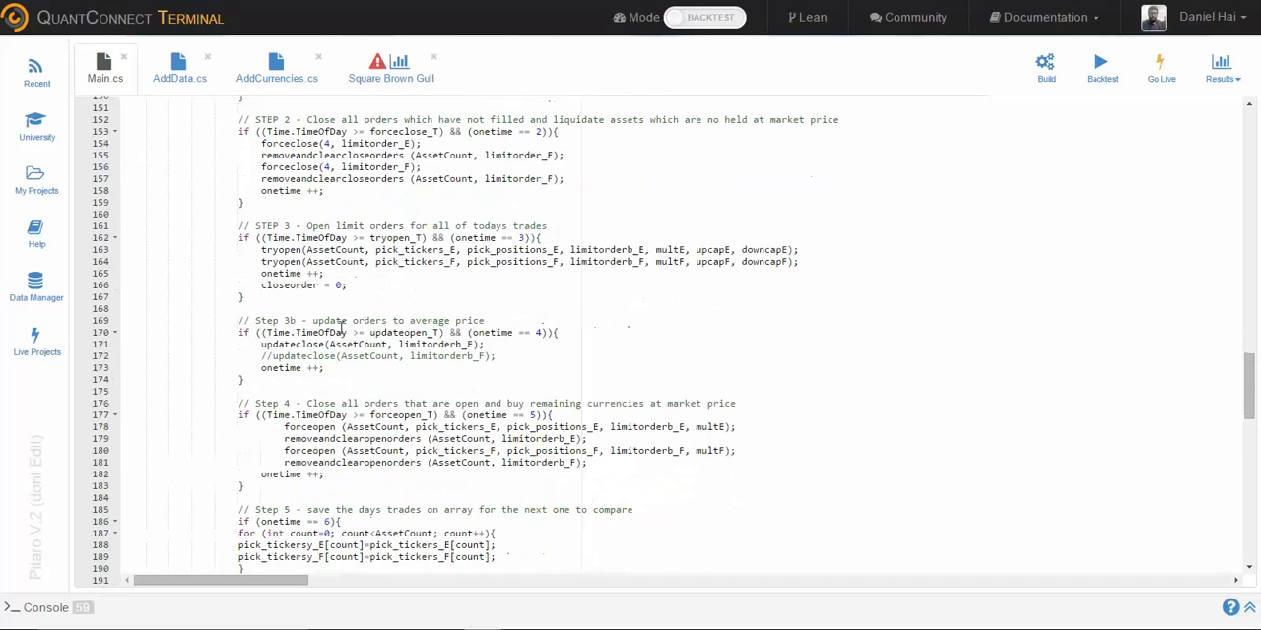
scroll("down", 3)
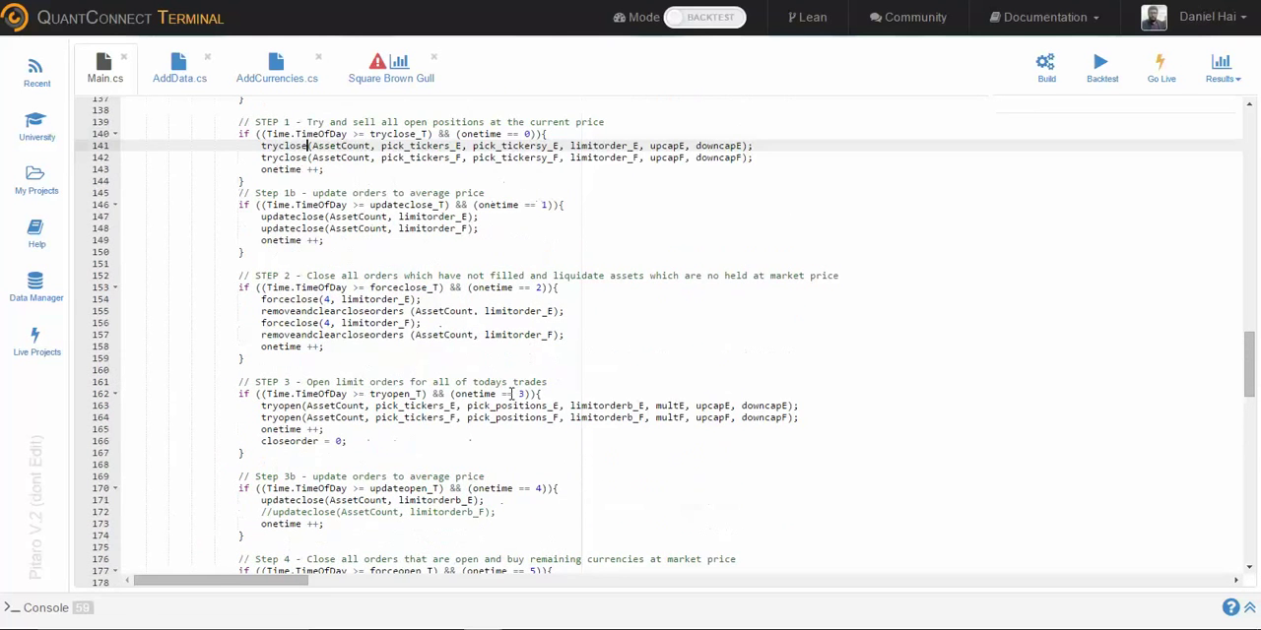
scroll("up", 3)
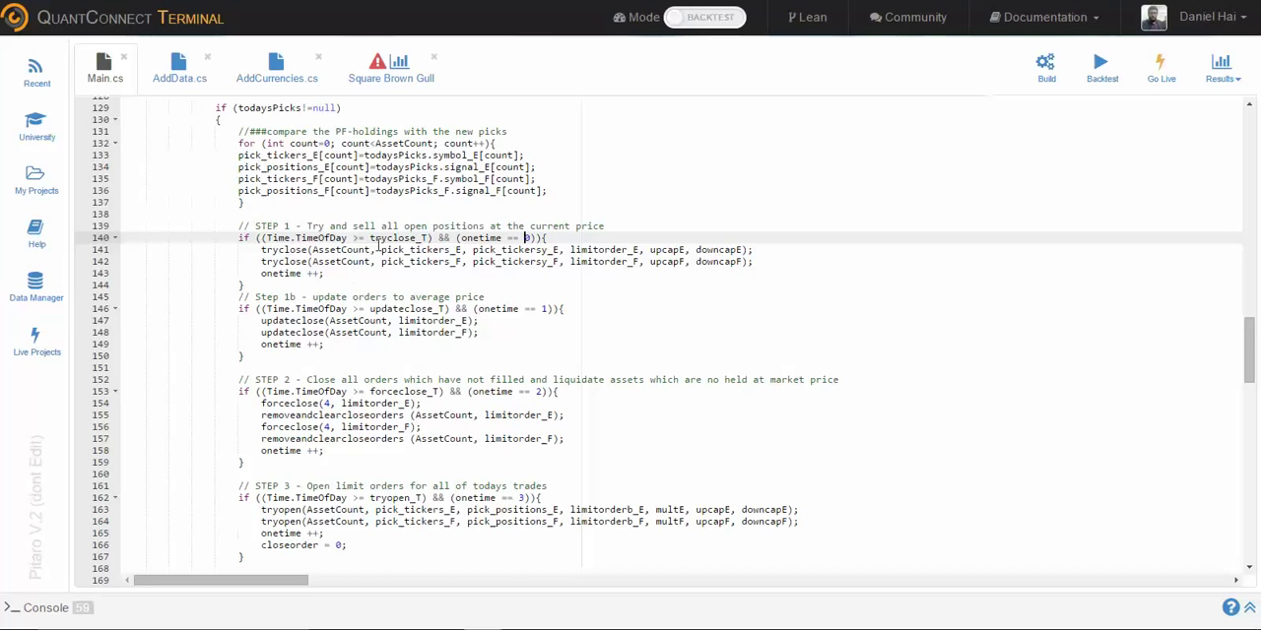
mouse_move(457, 296)
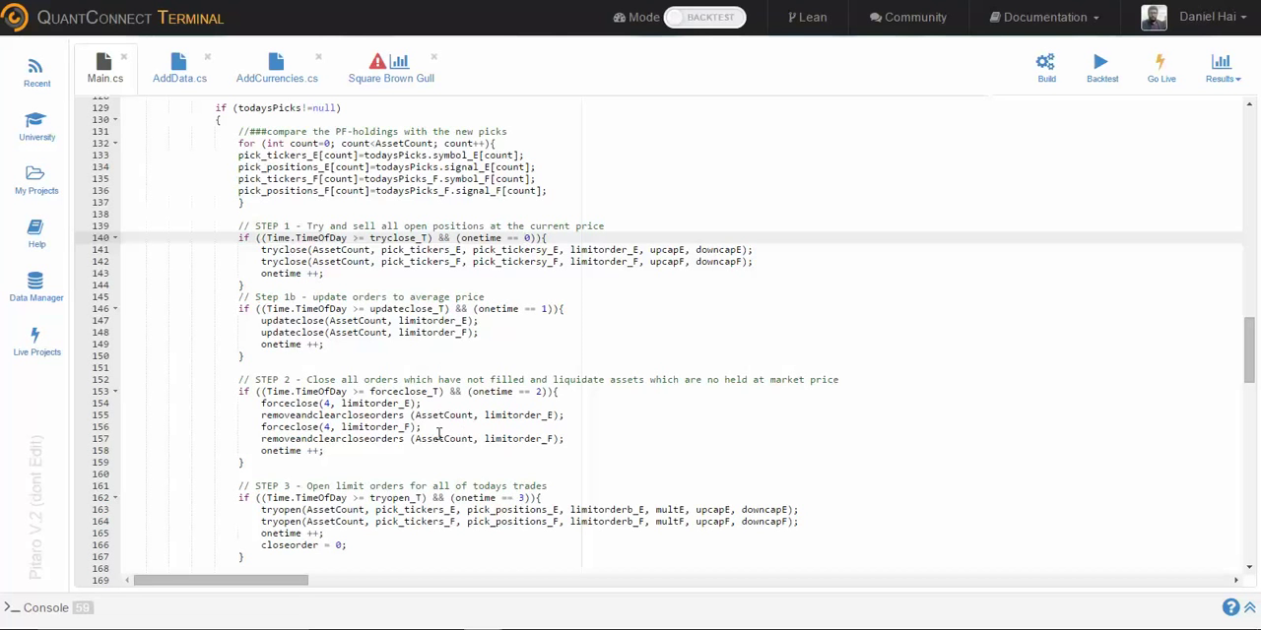
scroll("down", 3)
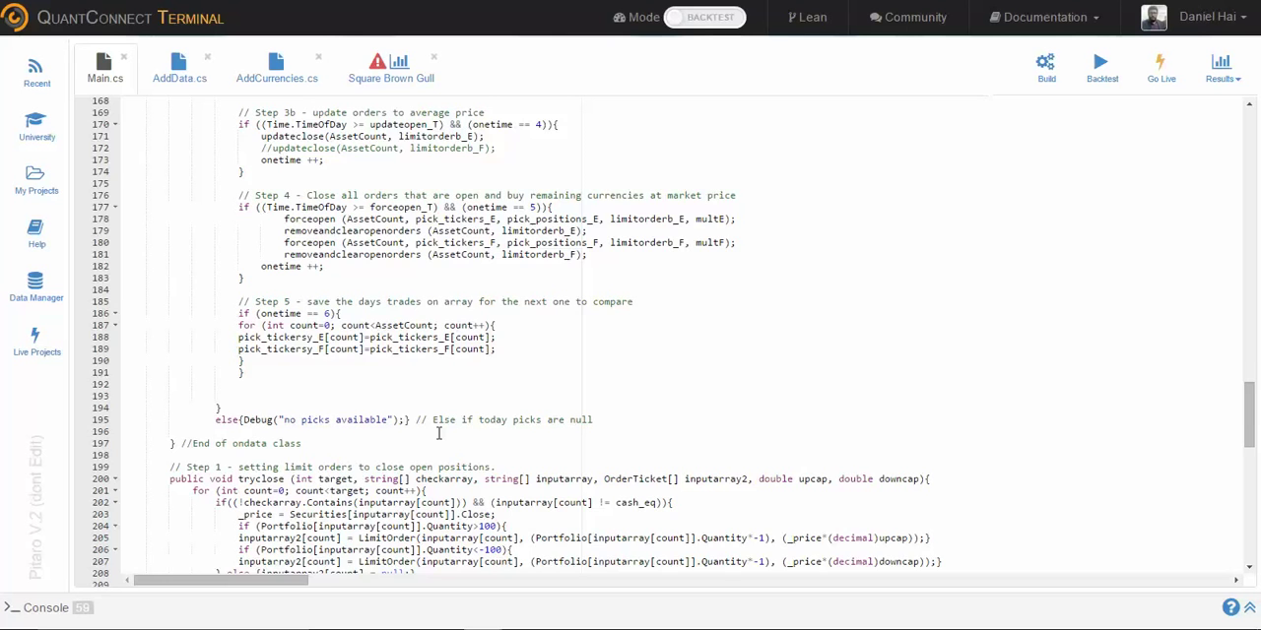
scroll("down", 3)
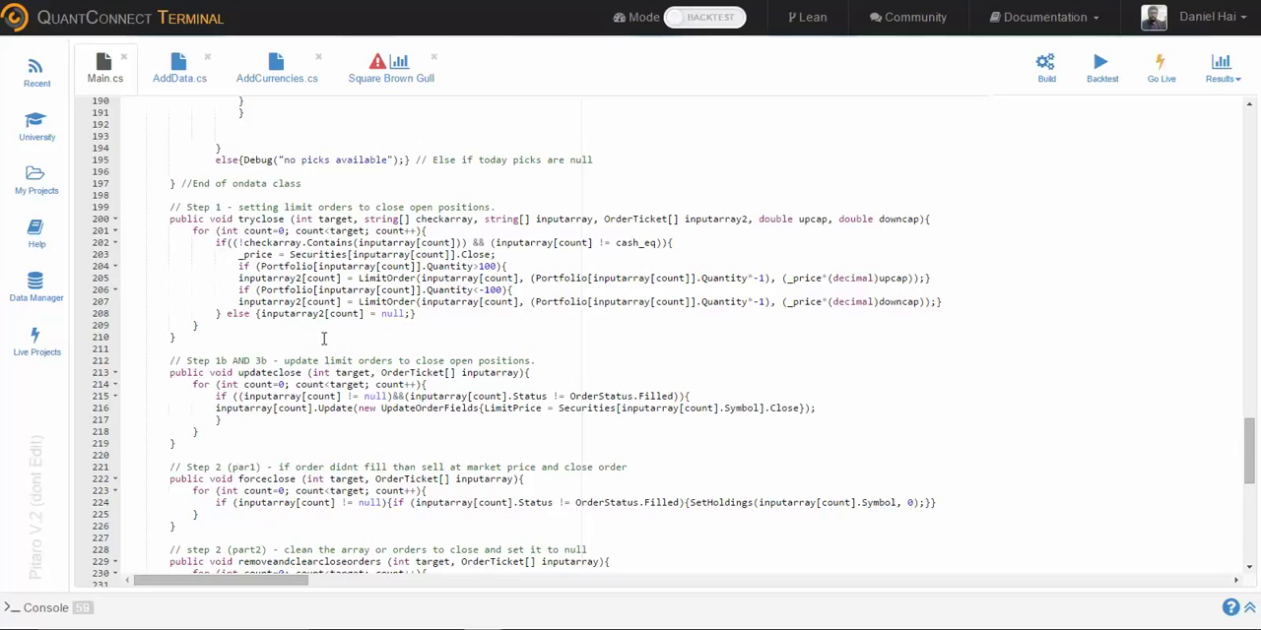
Highlight inputarray2 in the sell limit-order line of the close helper
double_click(291, 278)
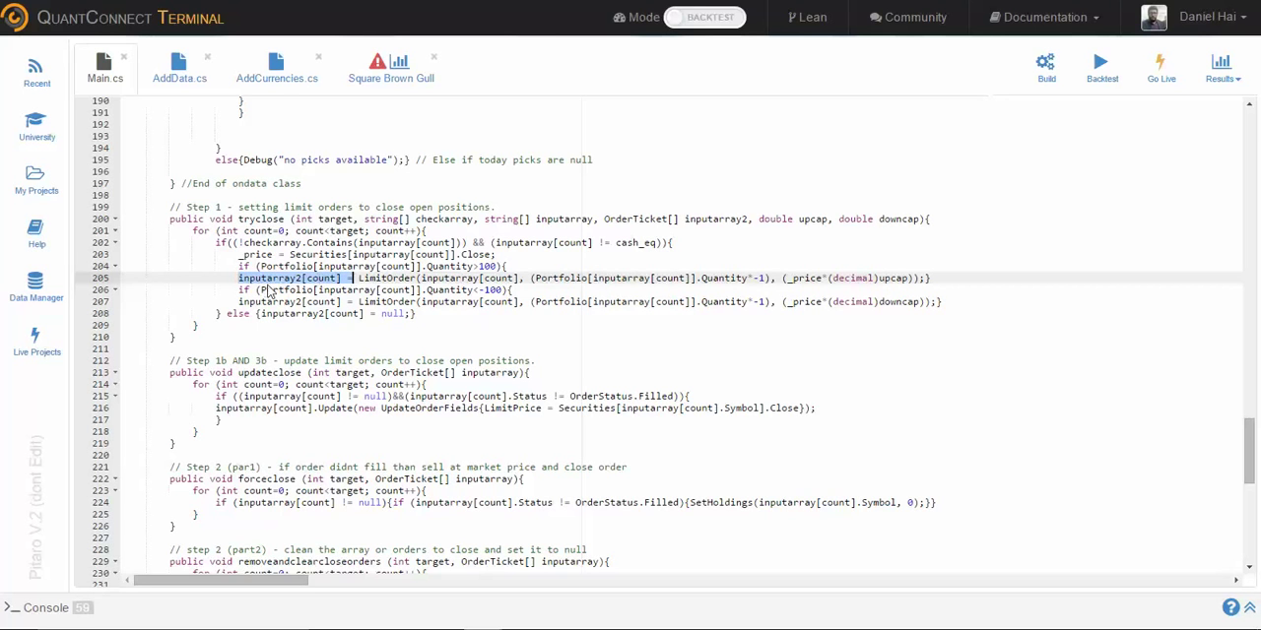
mouse_move(292, 309)
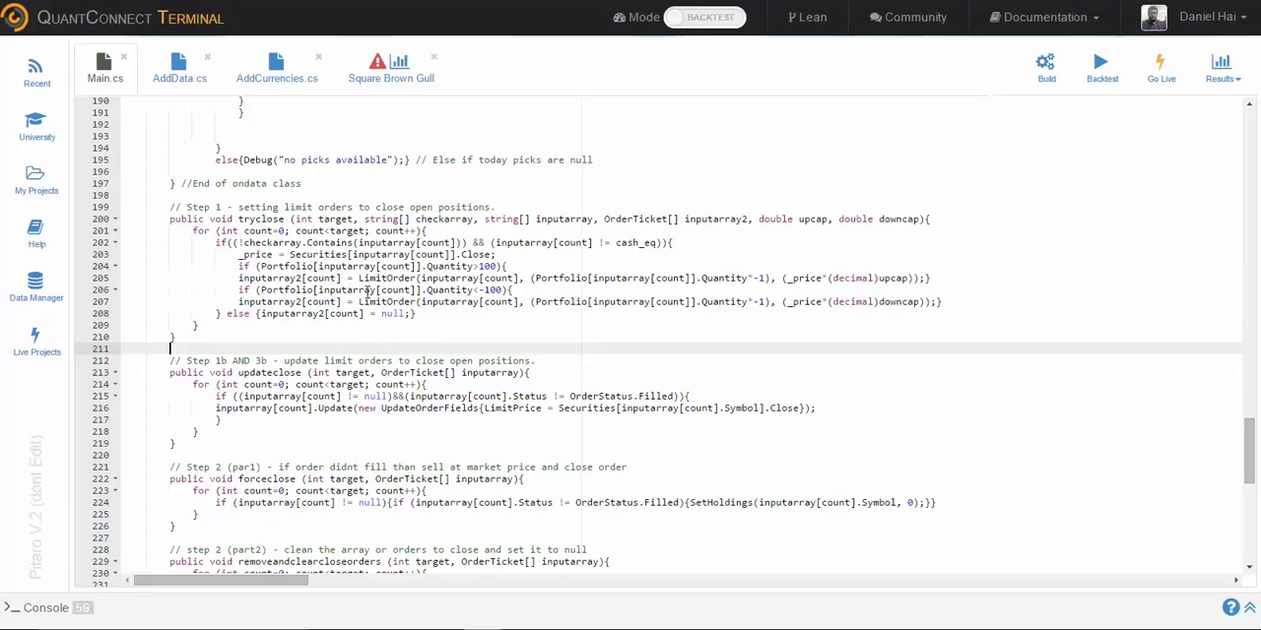
double_click(382, 278)
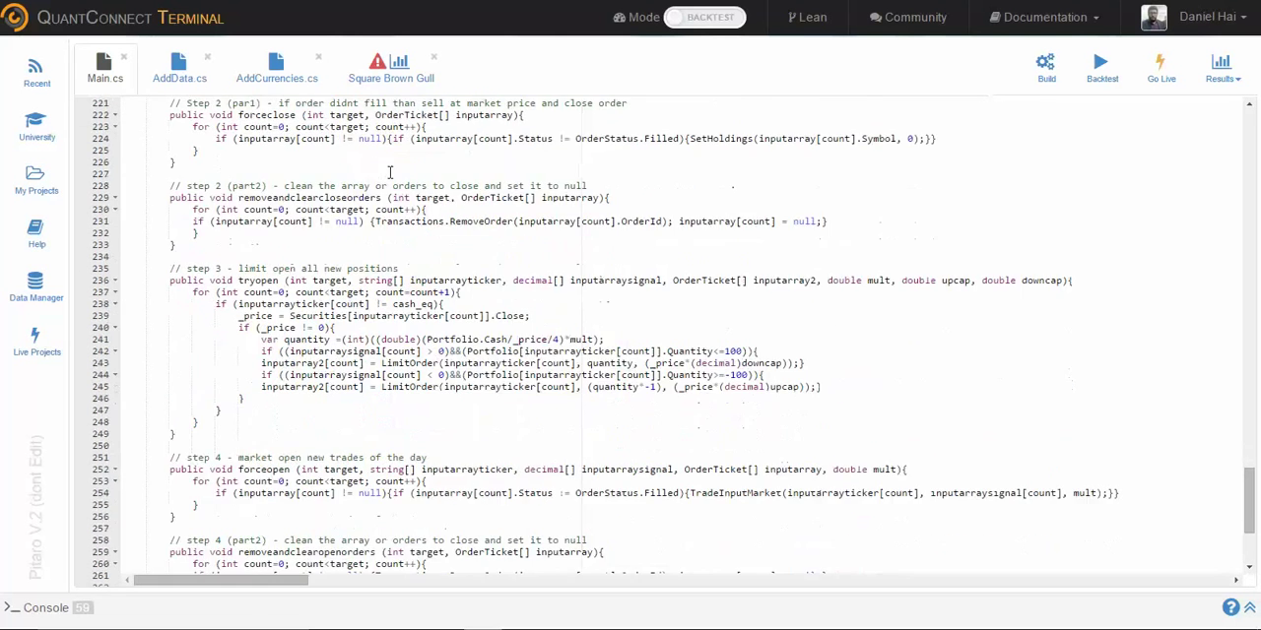
scroll("down", 3)
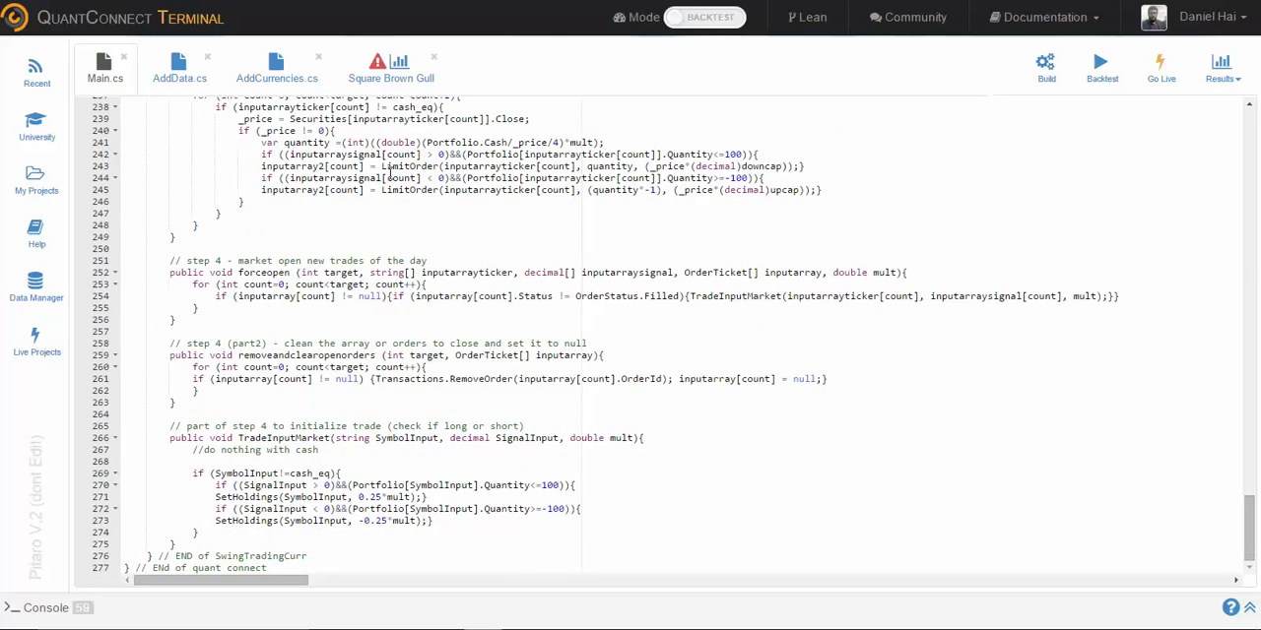
double_click(285, 472)
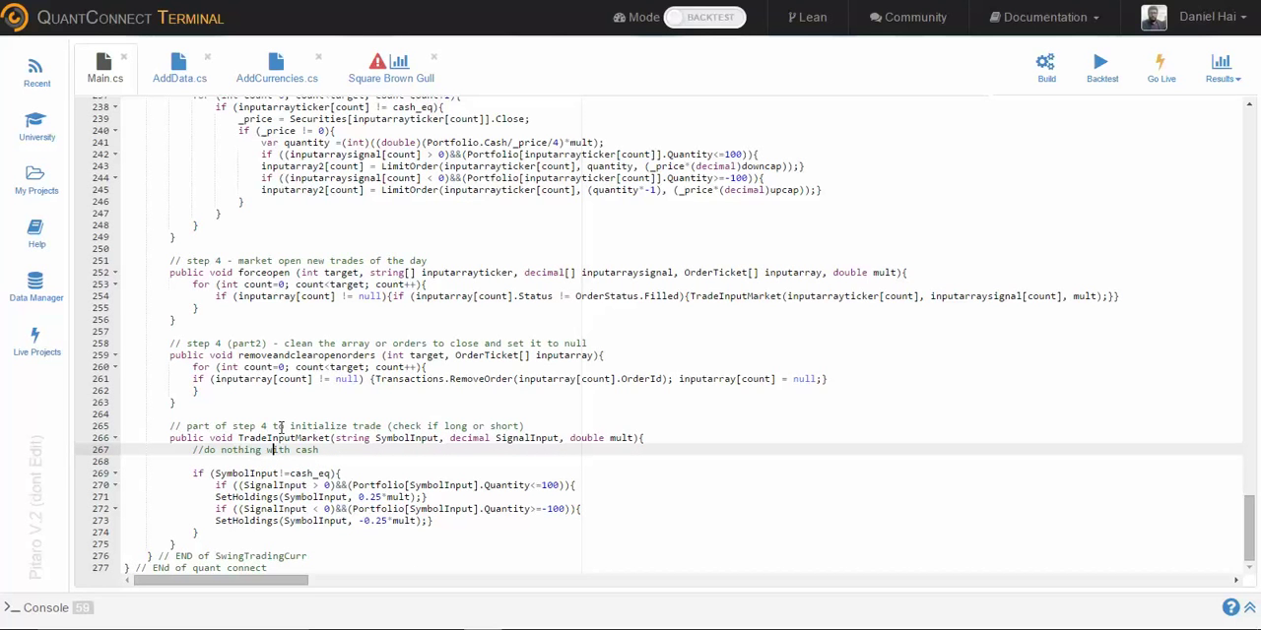
mouse_move(910, 284)
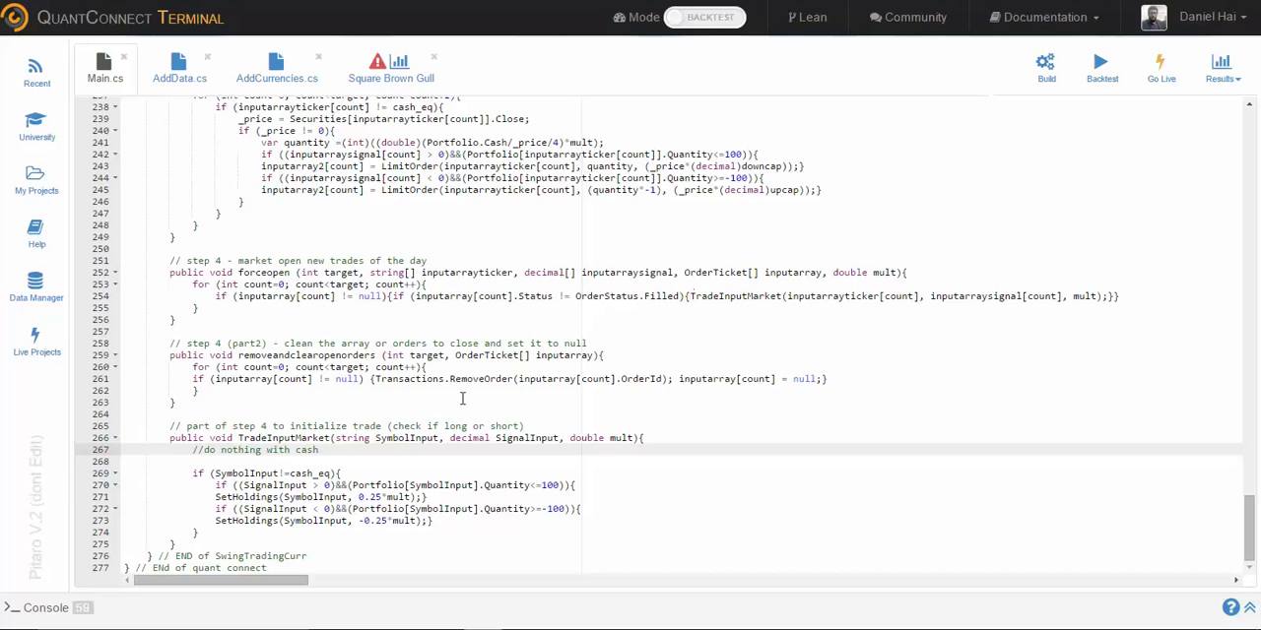
double_click(733, 296)
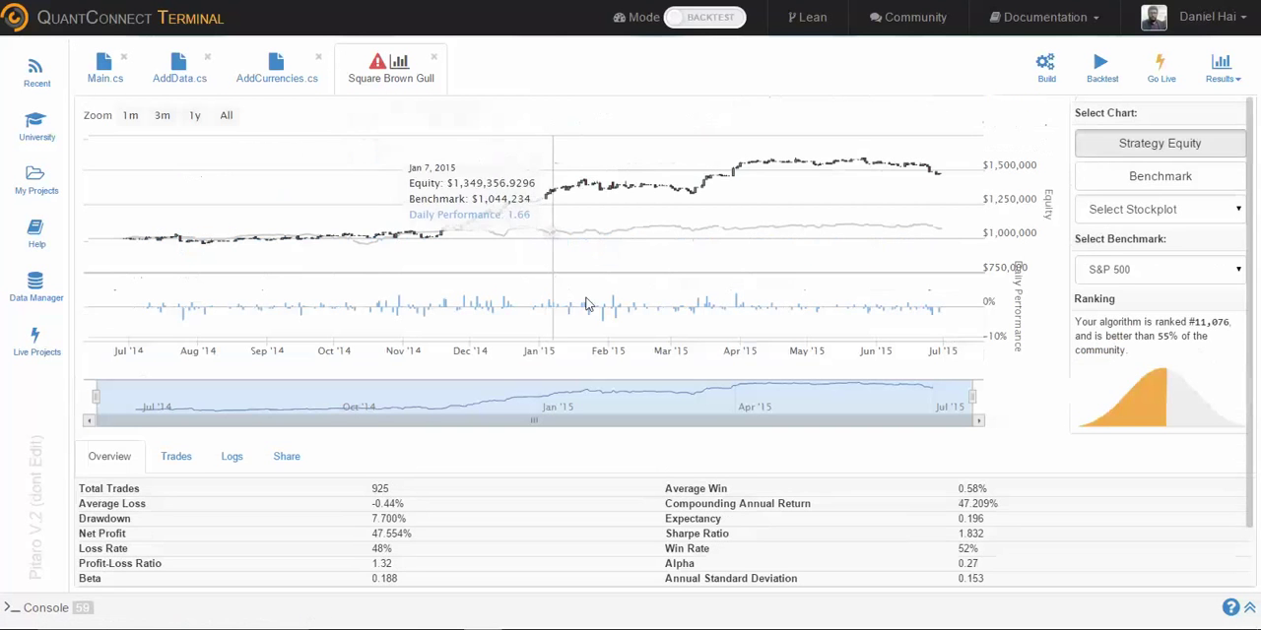
mouse_move(831, 205)
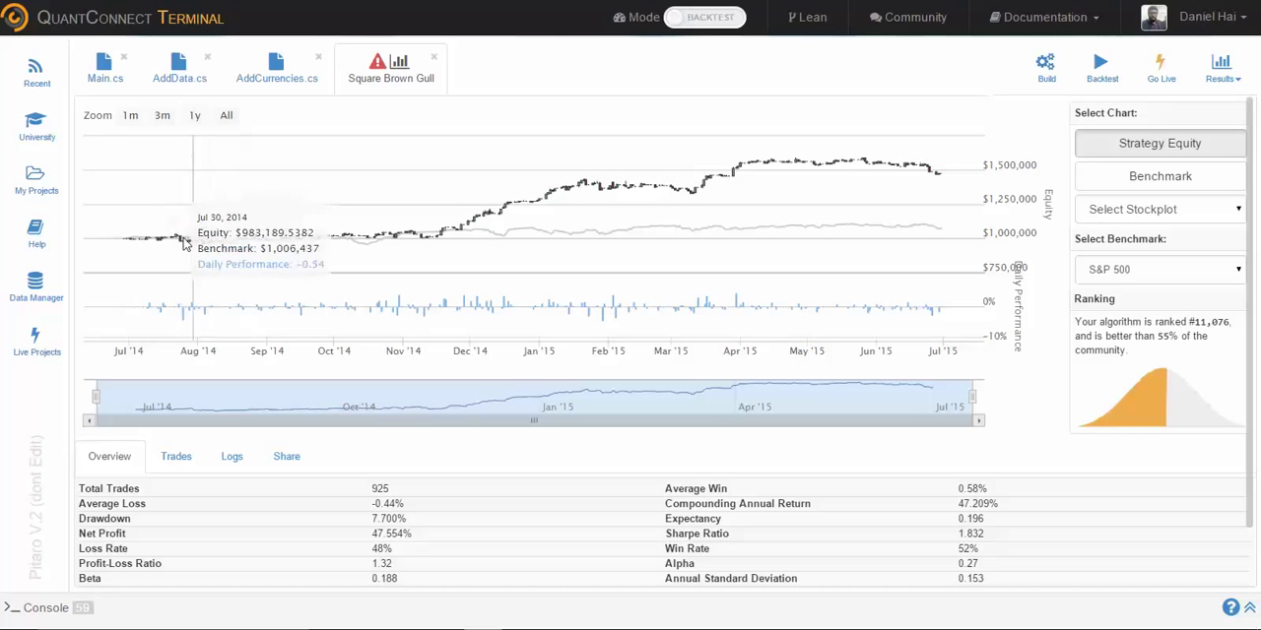
mouse_move(108, 240)
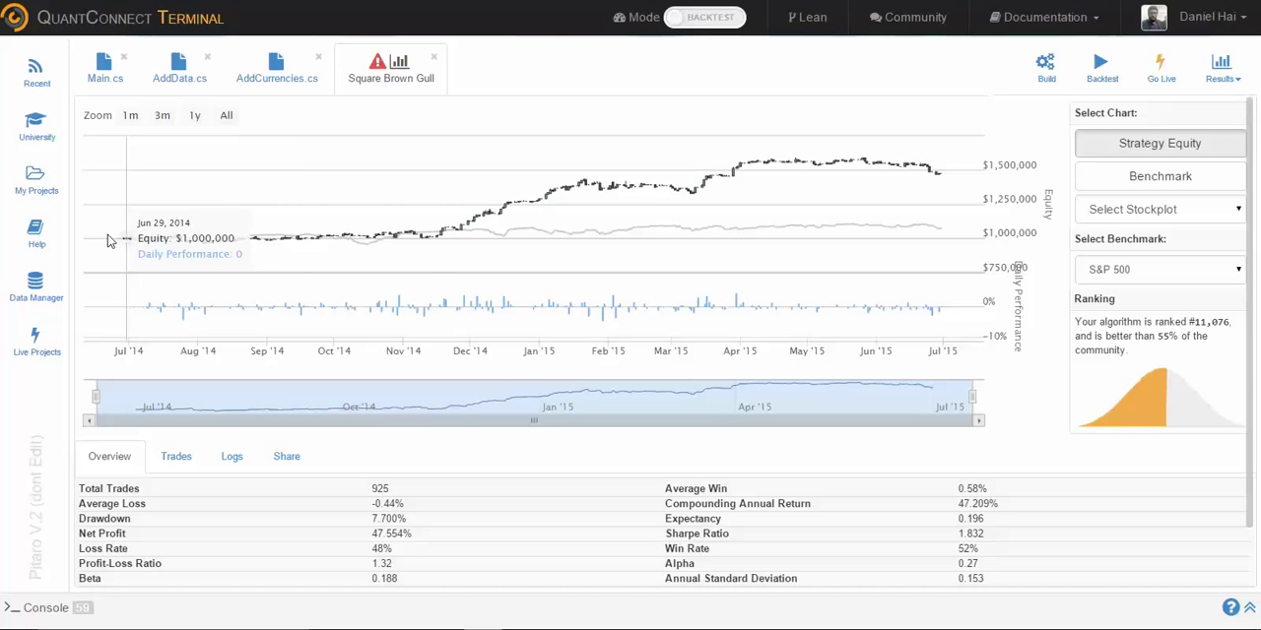
mouse_move(464, 236)
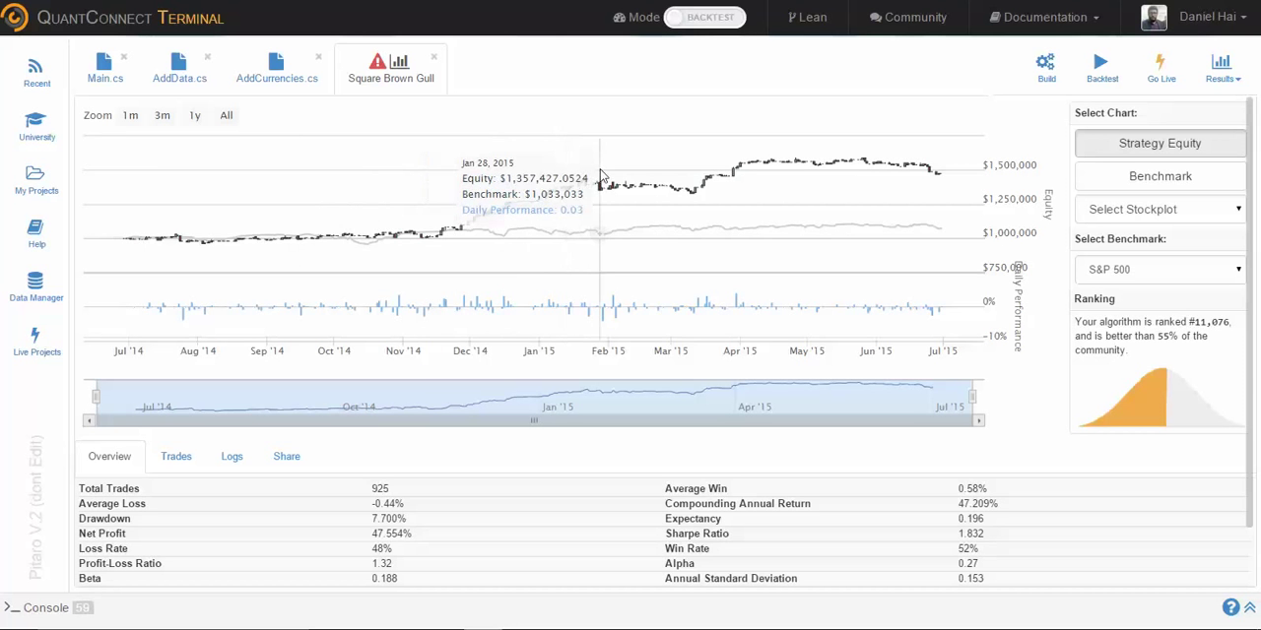
mouse_move(876, 189)
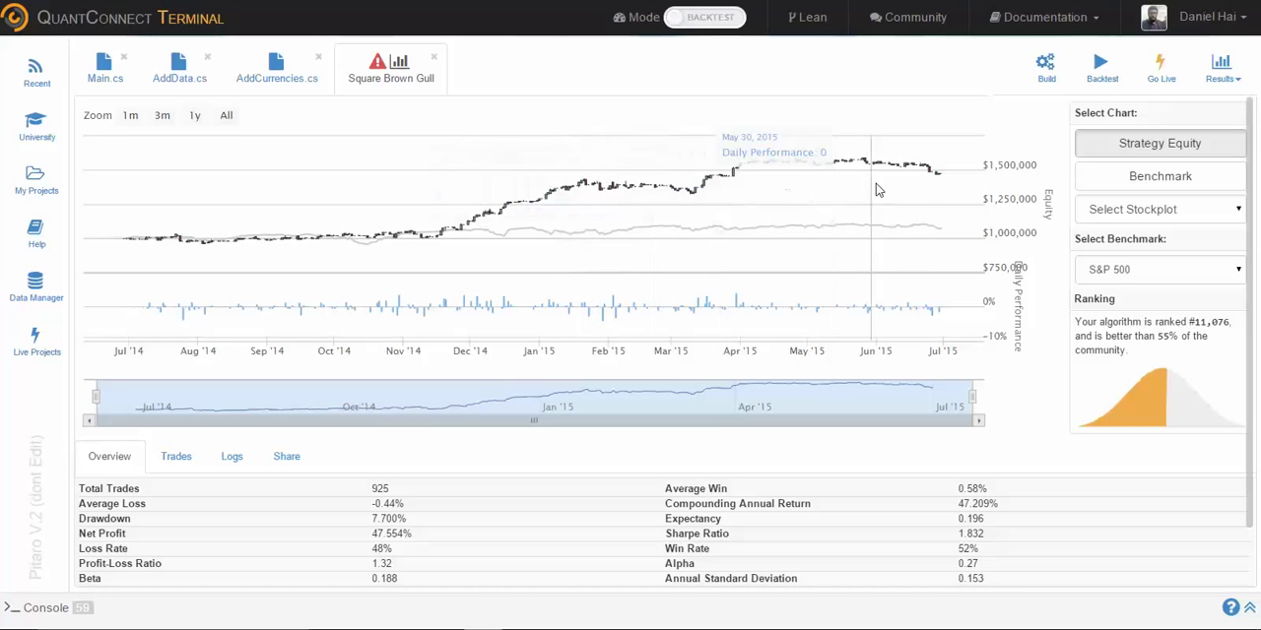
mouse_move(914, 193)
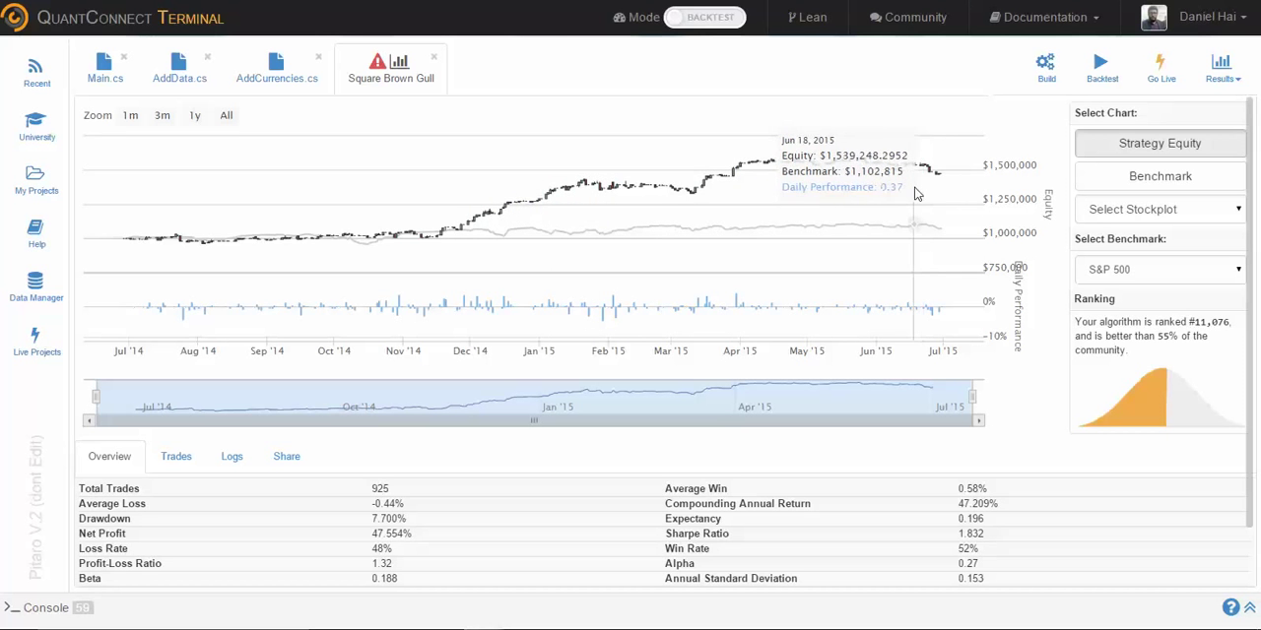
mouse_move(898, 213)
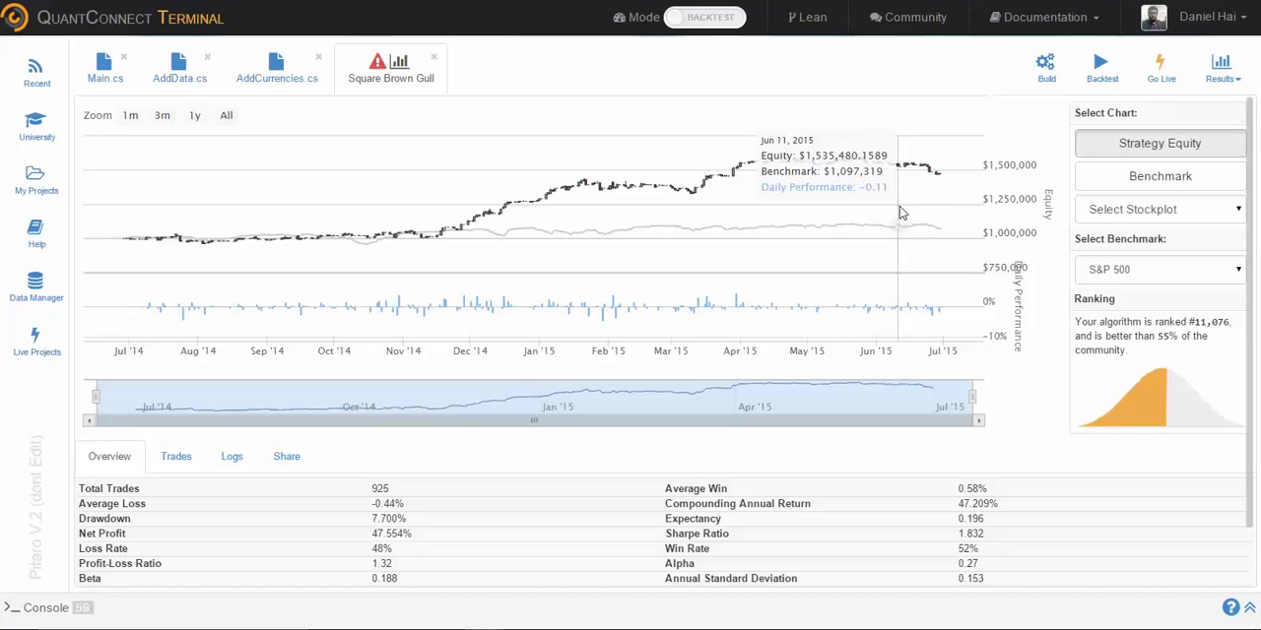
Scroll the backtest page to show the full Overview statistics down to Total Fees $925.00
scroll("down", 3)
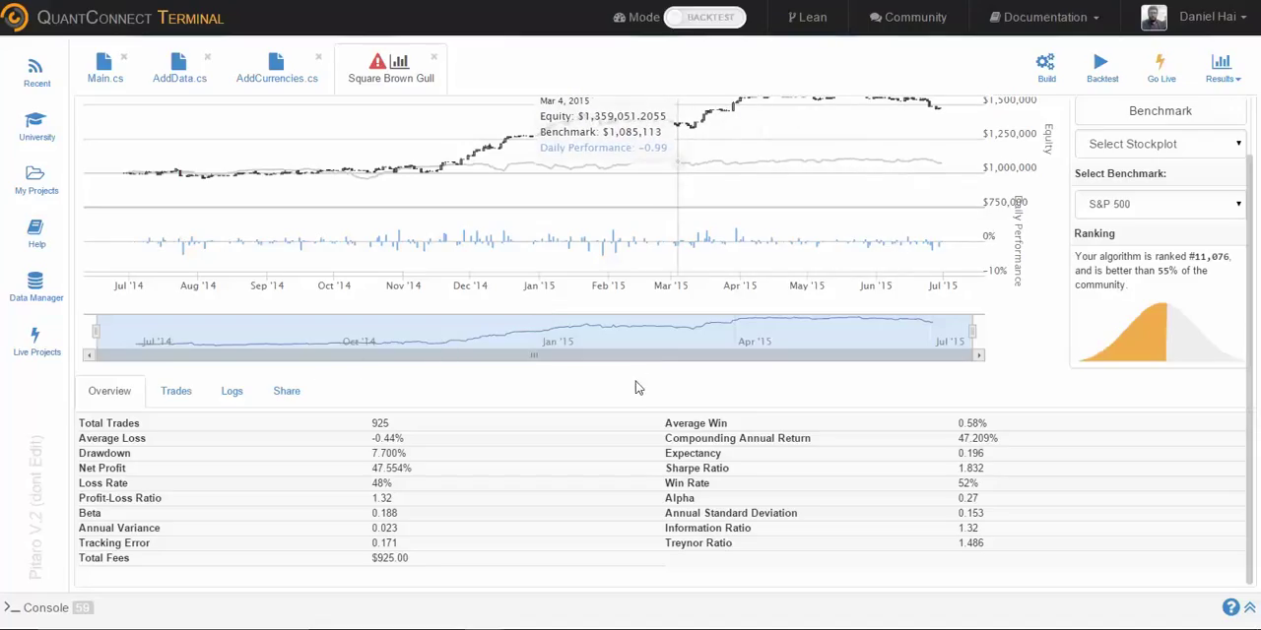
mouse_move(606, 386)
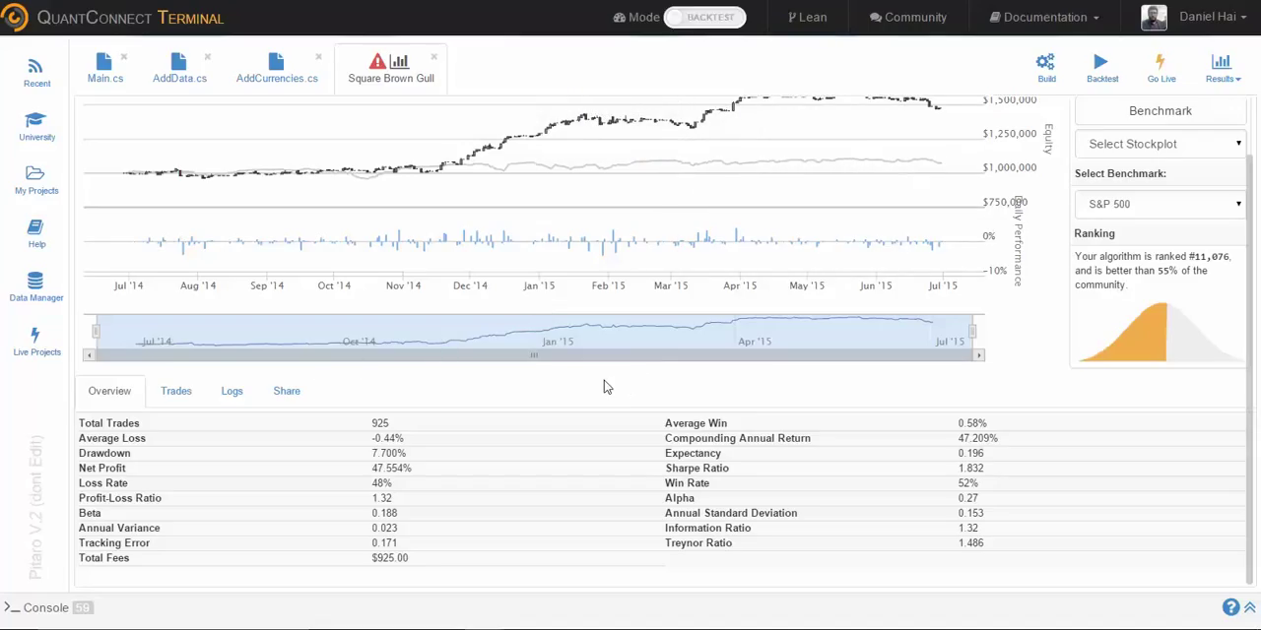
mouse_move(431, 555)
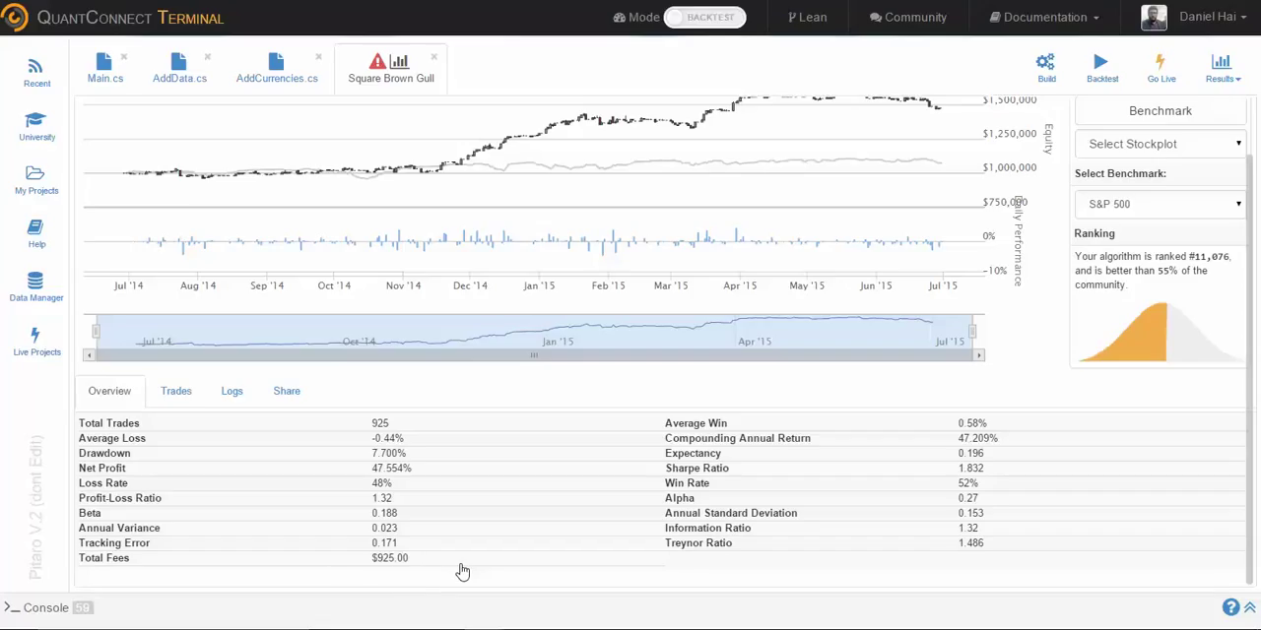
mouse_move(461, 551)
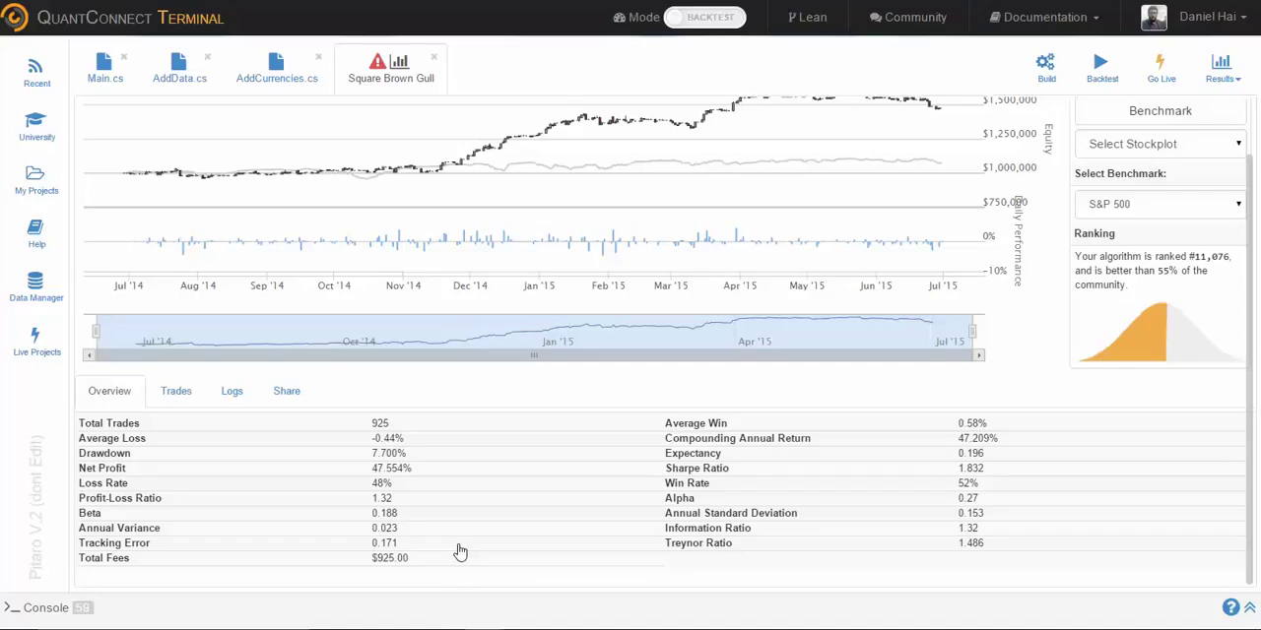
mouse_move(363, 528)
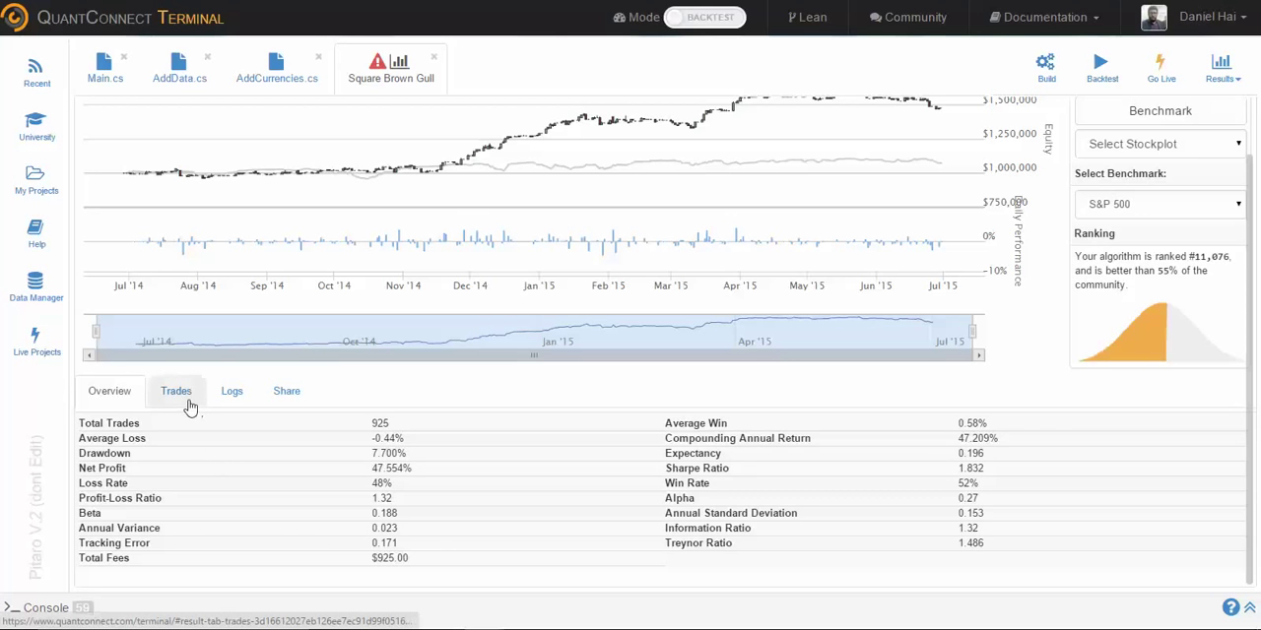
Show the Trades order list back to early July 2014 and highlight the canceled RBS order type
left_click(175, 390)
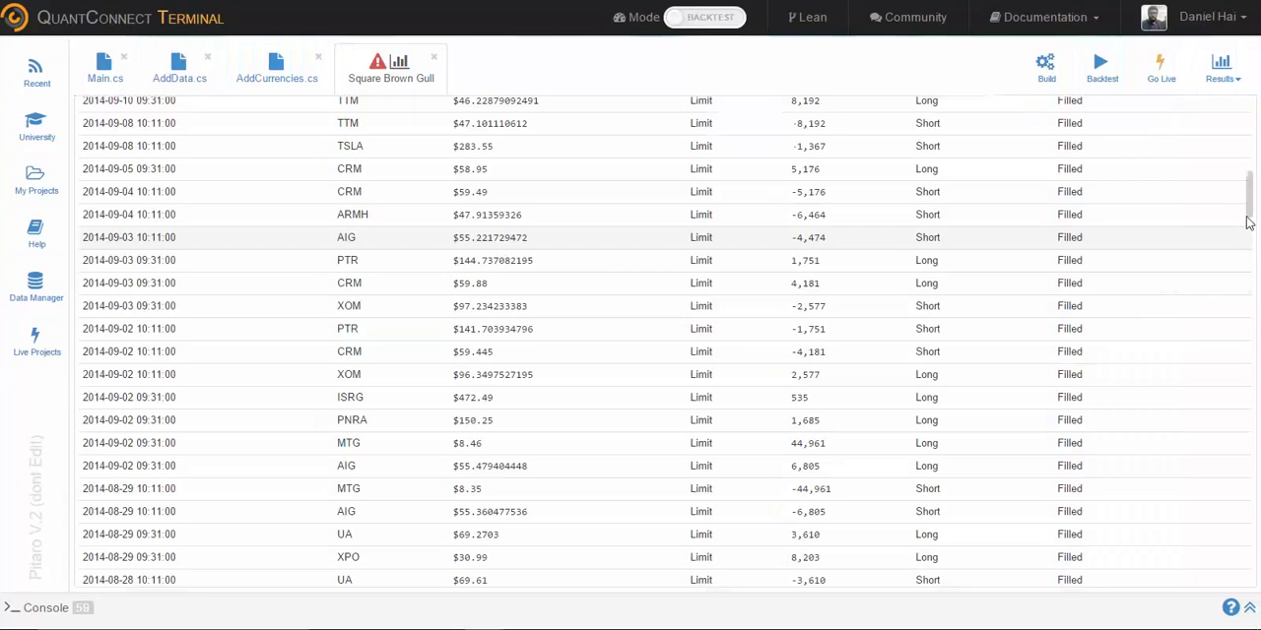
scroll("down", 3)
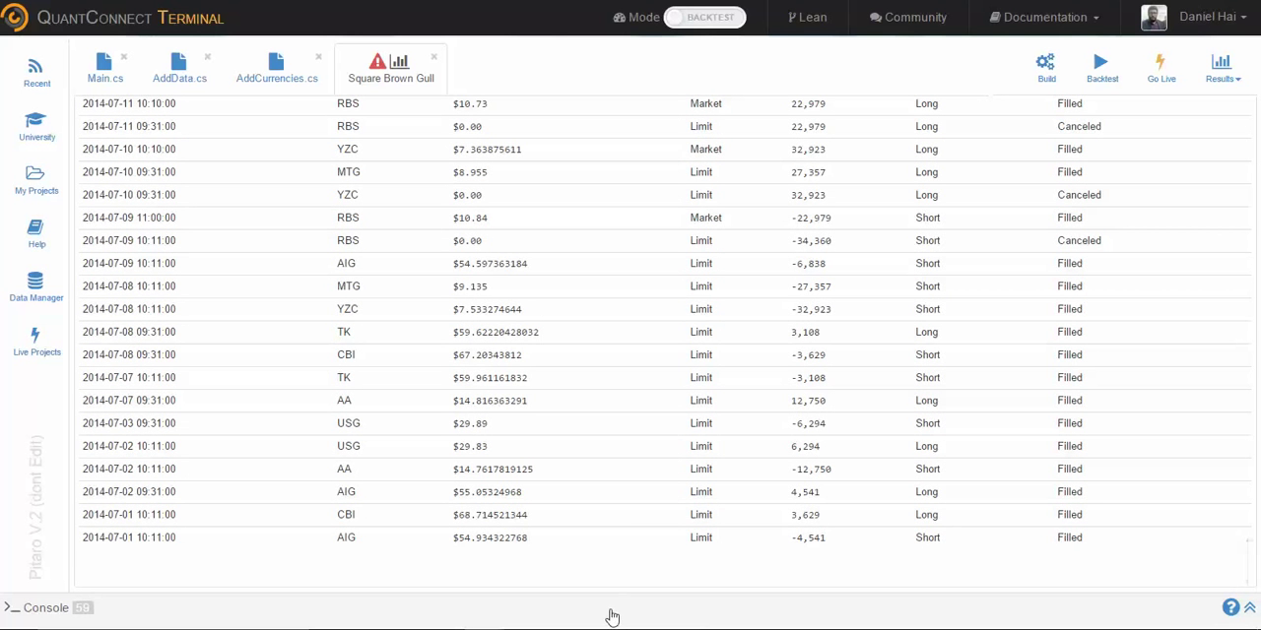
mouse_move(193, 579)
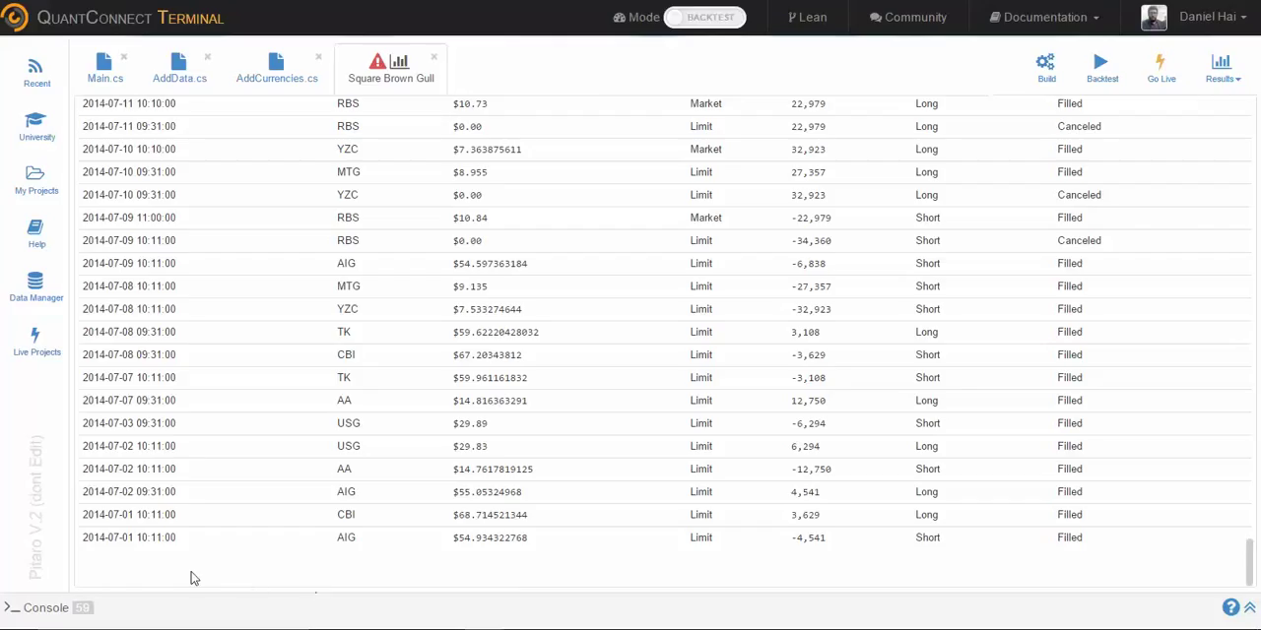
mouse_move(146, 575)
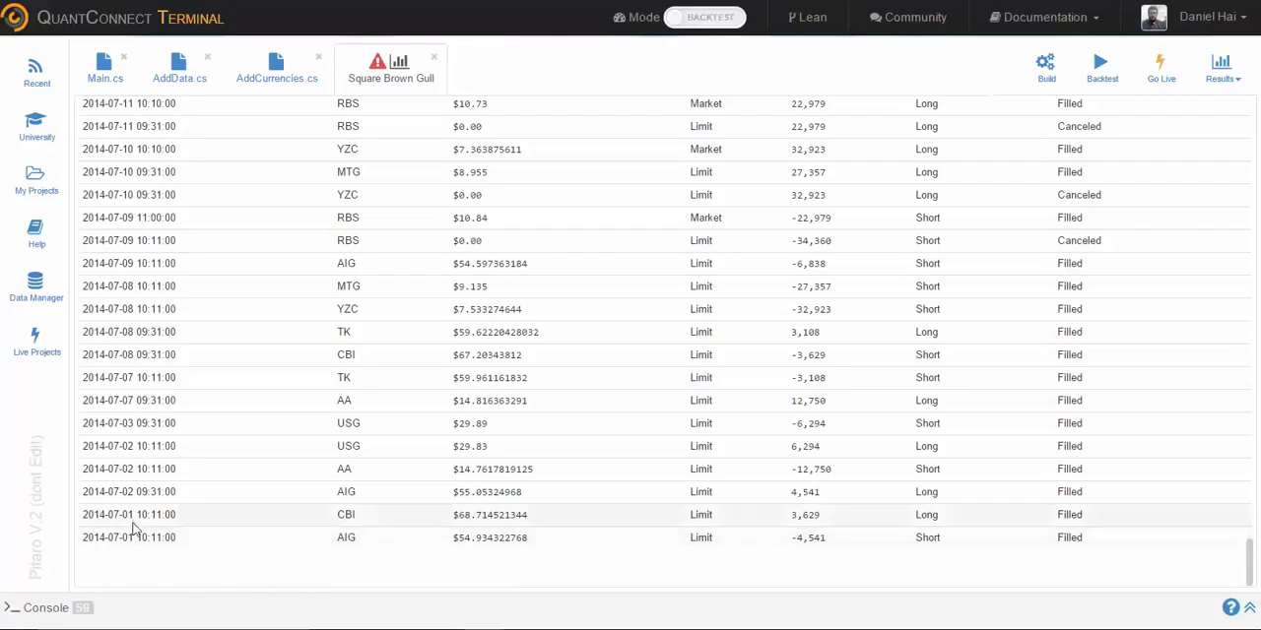
mouse_move(197, 536)
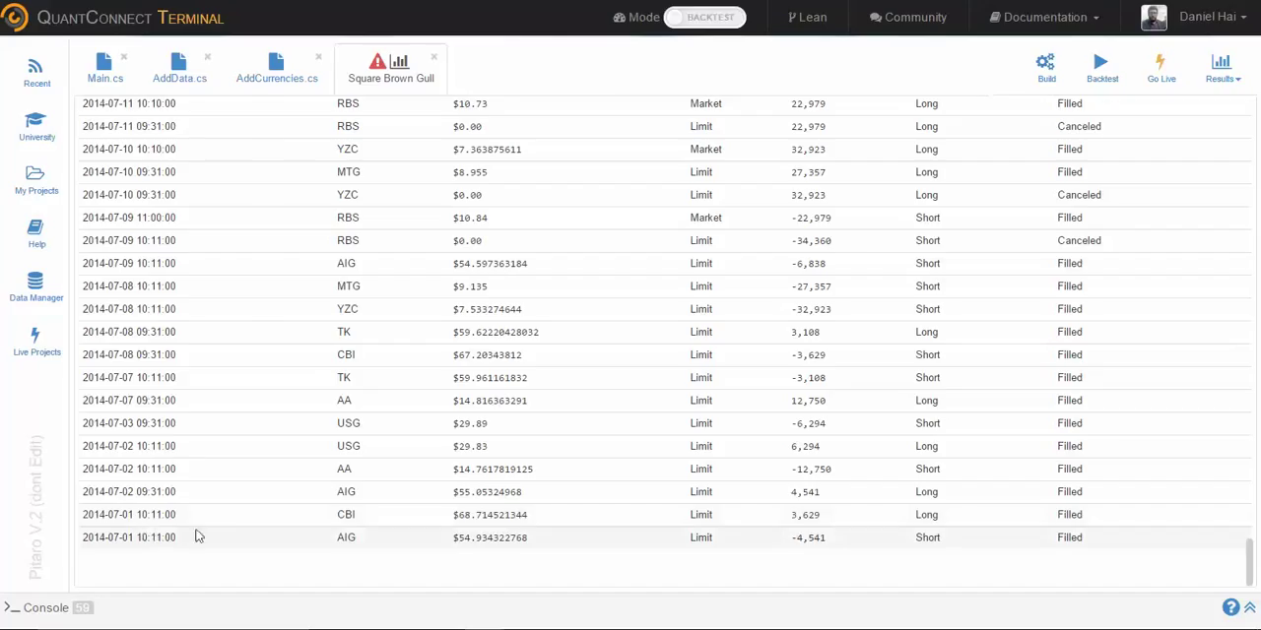
mouse_move(867, 571)
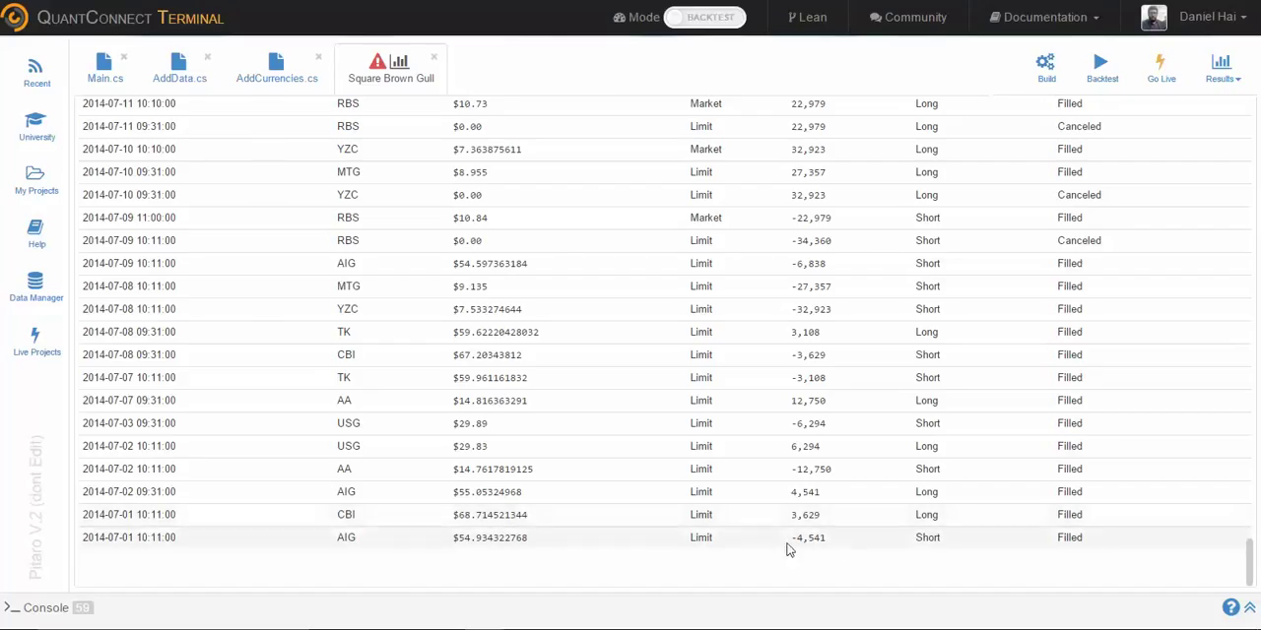
mouse_move(711, 528)
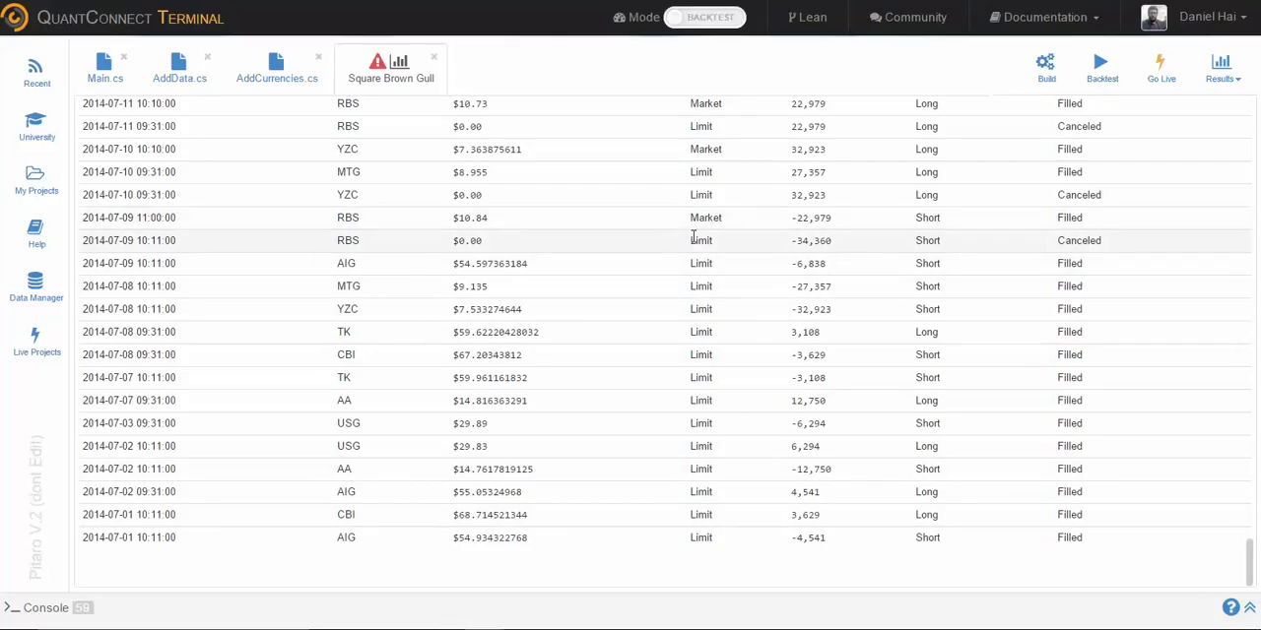
double_click(701, 241)
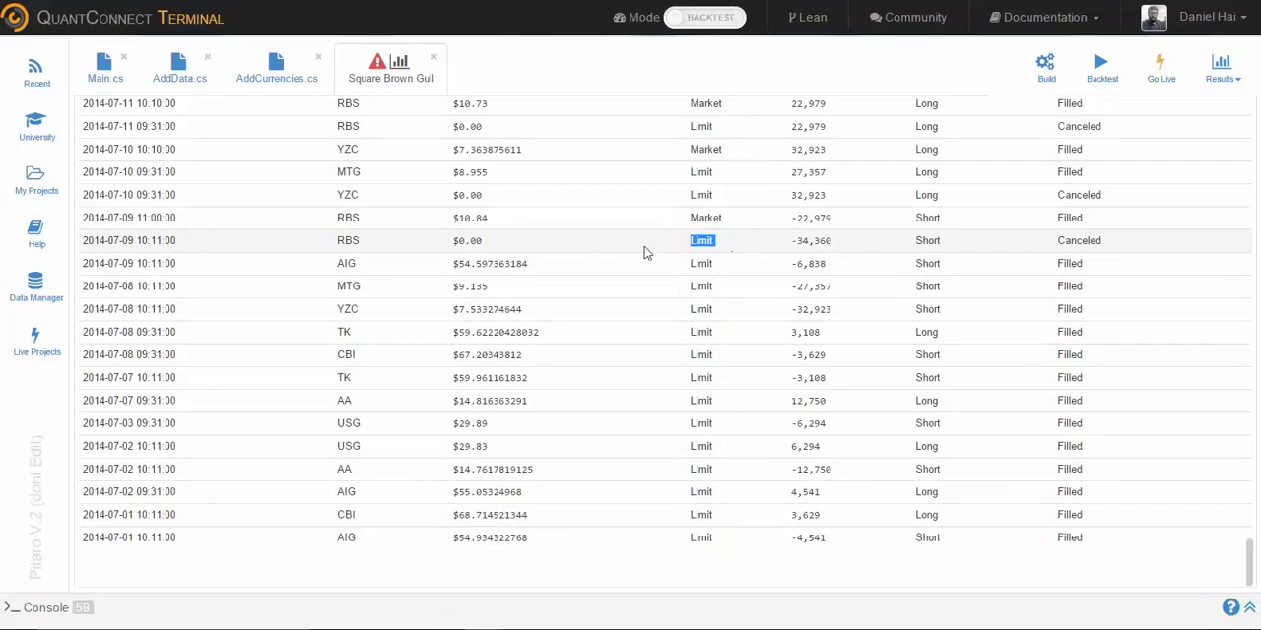